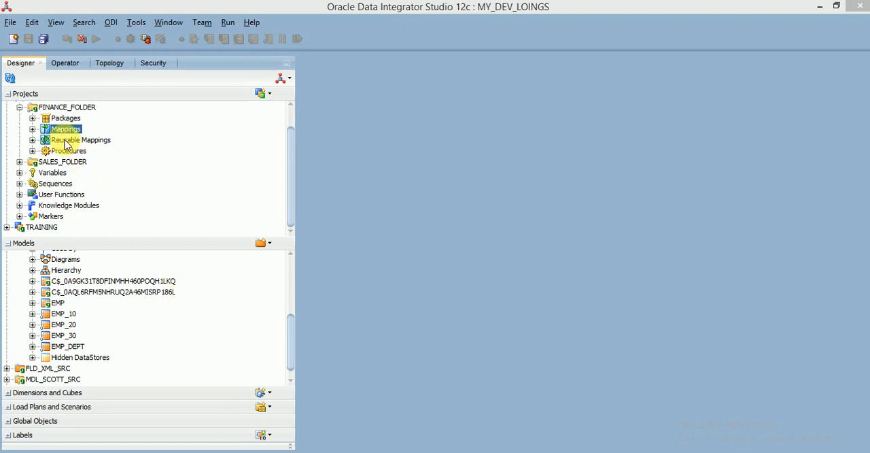
Step: Create a new mapping named MAP_SPLIT_TRANS from the Mappings folder under FINANCE_FOLDER
{"action": "right_click", "coordinate": [65, 128]}
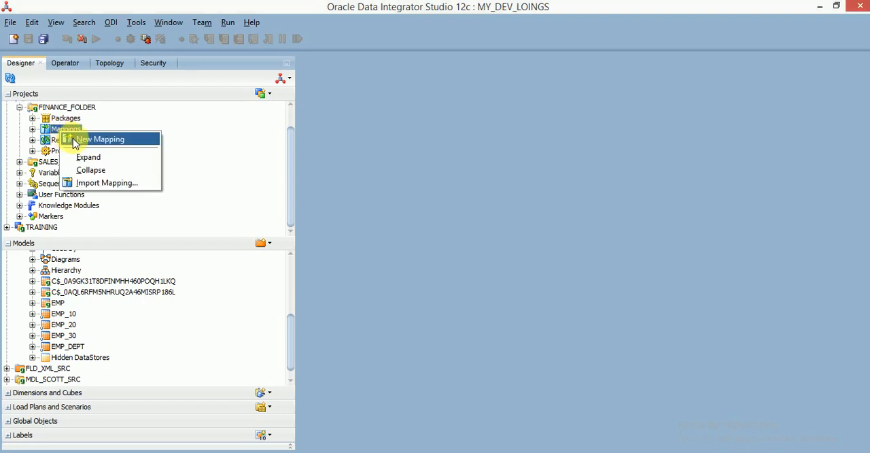
{"action": "left_click", "coordinate": [100, 138]}
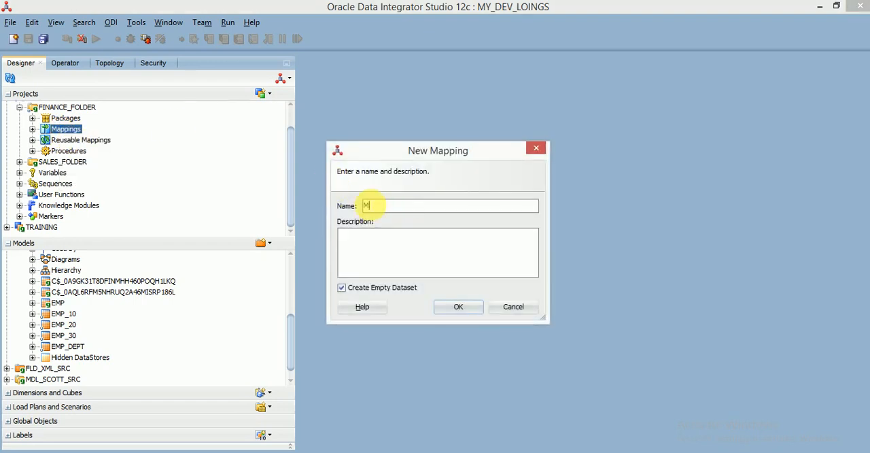
{"action": "type", "text": "AP_SPLIT"}
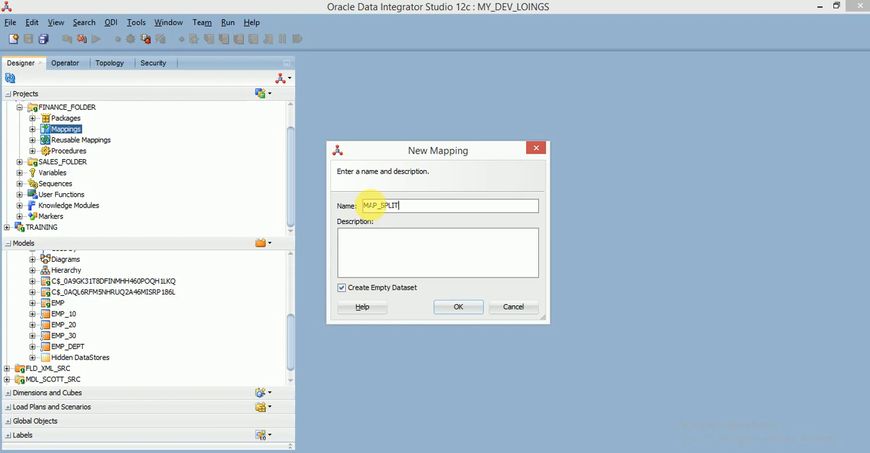
{"action": "type", "text": "_TRANS"}
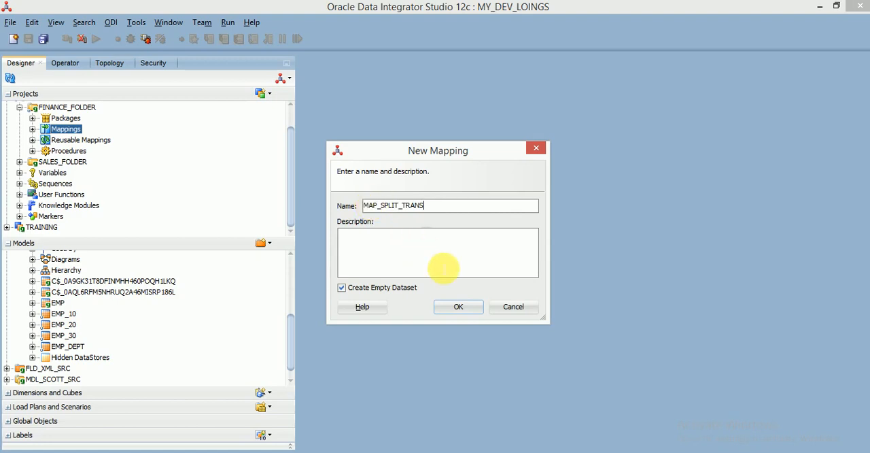
{"action": "left_click", "coordinate": [458, 306]}
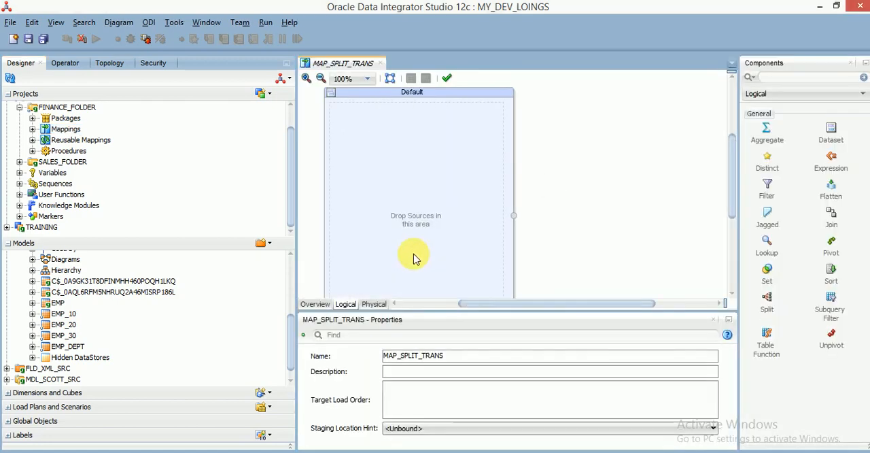
Step: Delete the Default dataset from the canvas and select the EMP_10 and EMP_20 datastores in the Models tree
{"action": "right_click", "coordinate": [489, 95]}
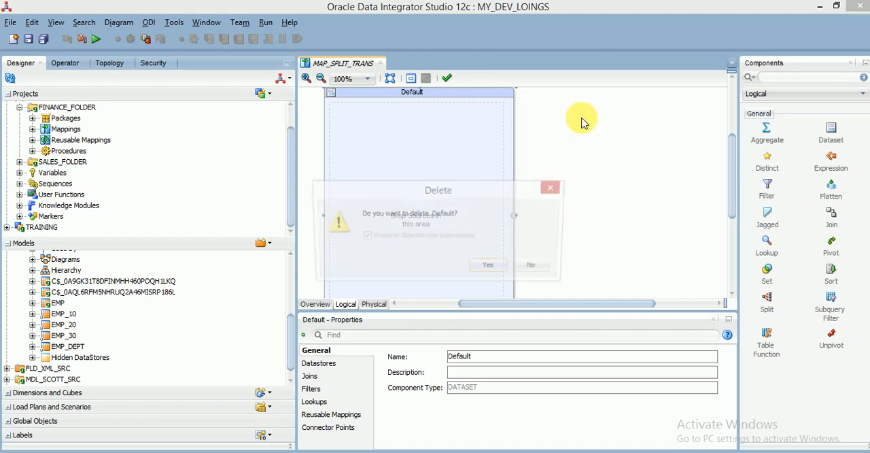
{"action": "left_click", "coordinate": [488, 265]}
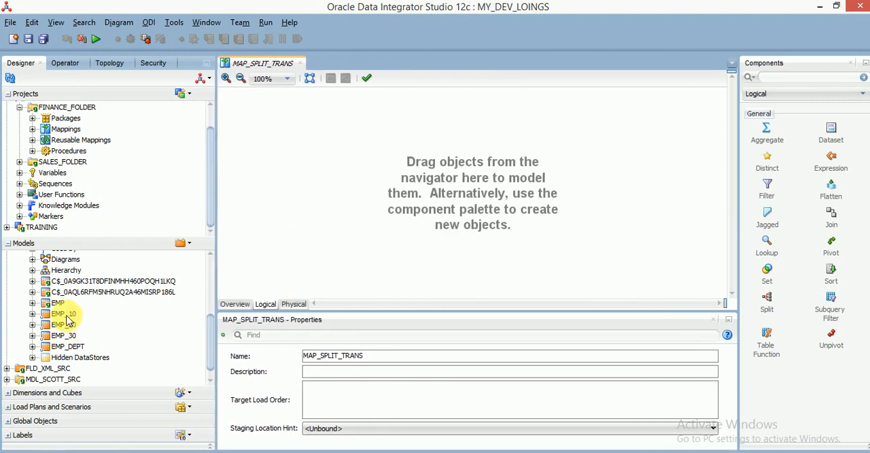
{"action": "left_click", "coordinate": [62, 313]}
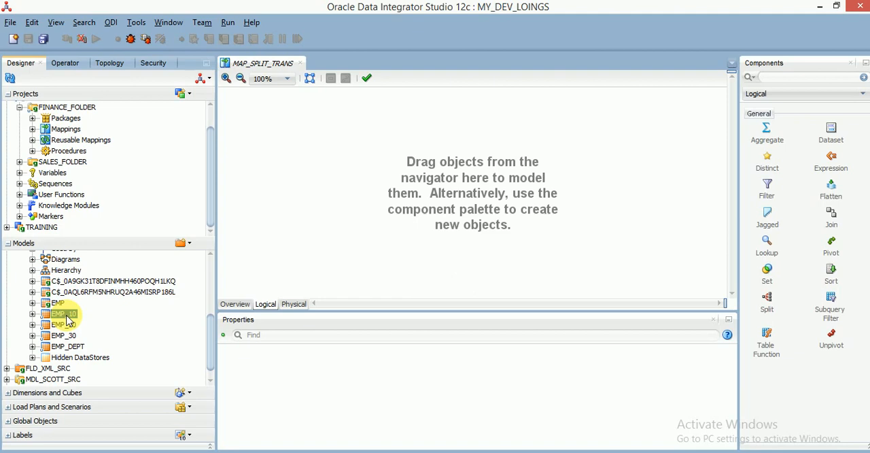
{"action": "left_click", "coordinate": [63, 324]}
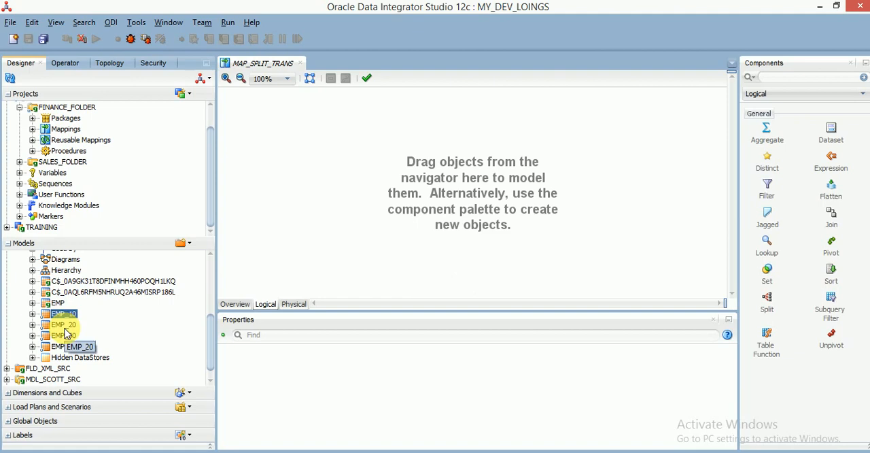
{"action": "left_click", "coordinate": [61, 335]}
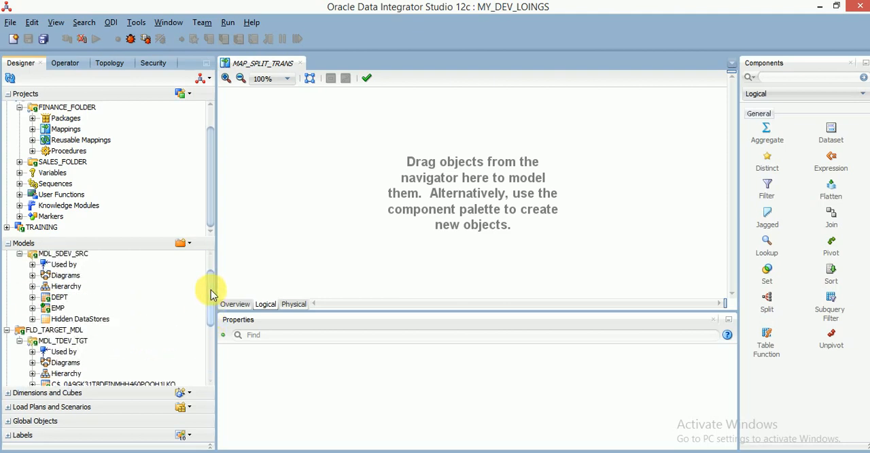
Step: Drop the source EMP datastore onto the canvas and auto-map its columns into an EXPRESSION component
{"action": "left_click", "coordinate": [59, 307]}
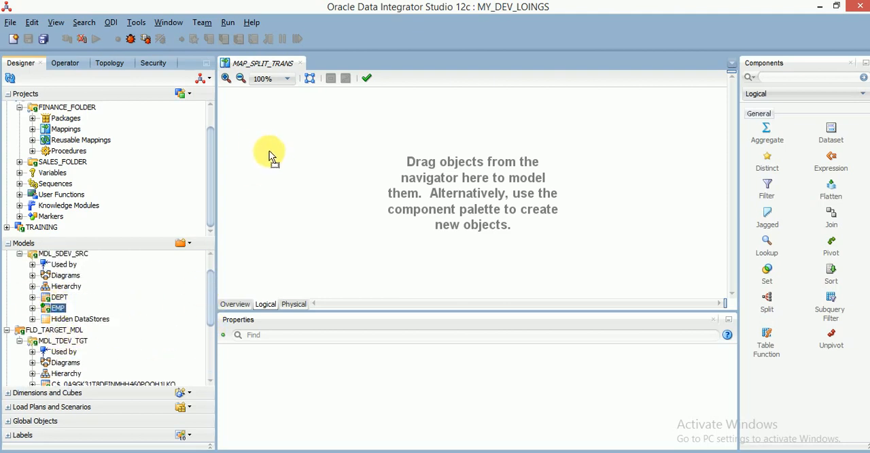
{"action": "left_click_drag", "start_coordinate": [58, 308], "coordinate": [282, 151]}
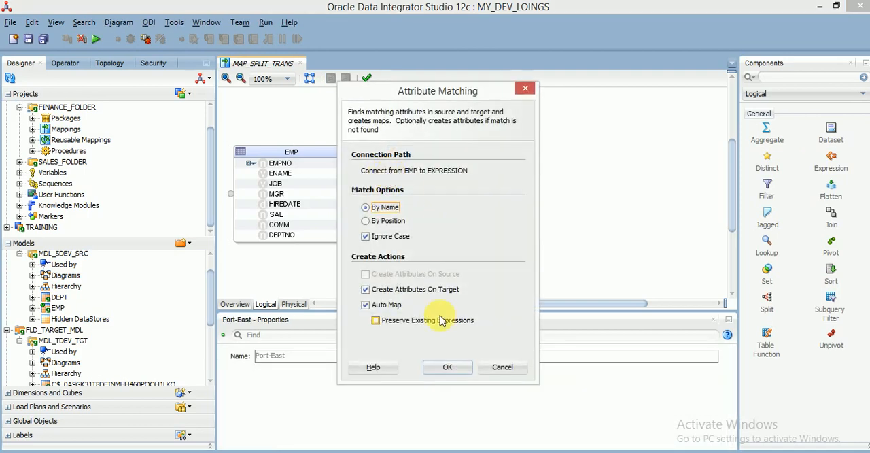
{"action": "left_click", "coordinate": [447, 366]}
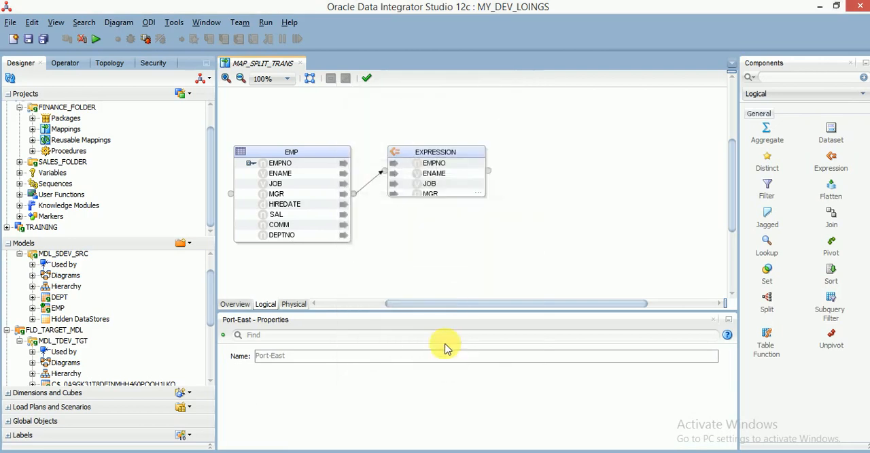
{"action": "left_click", "coordinate": [435, 152]}
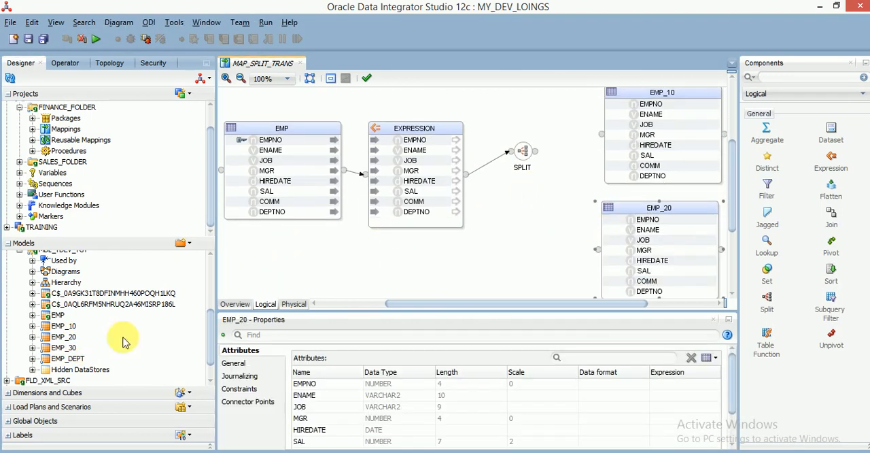
Step: Connect SPLIT to the EMP_10 target and accept the automatic attribute matching
{"action": "left_click", "coordinate": [64, 347]}
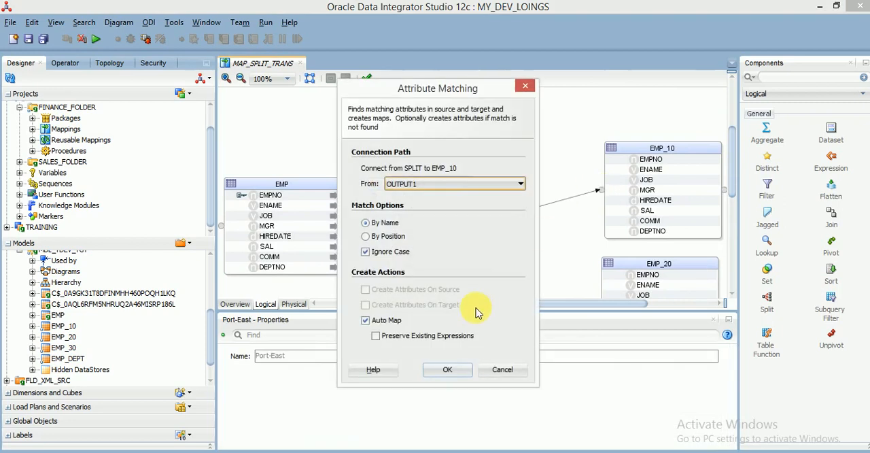
{"action": "left_click", "coordinate": [448, 369]}
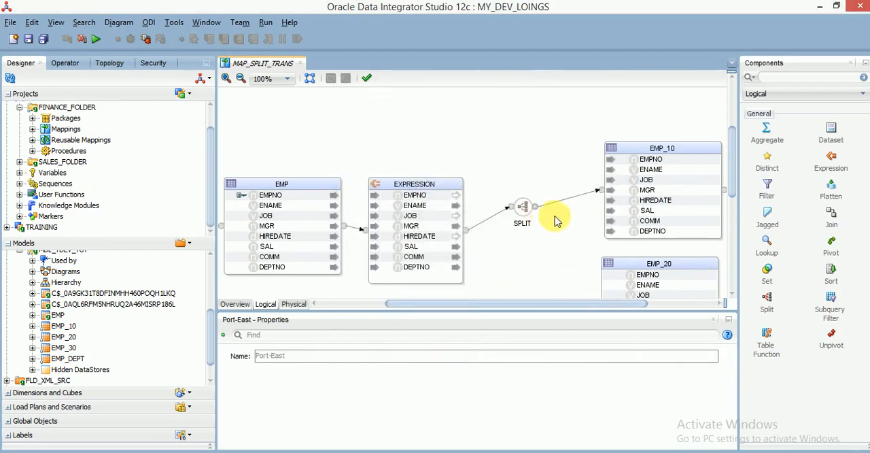
Step: In SPLIT's Output Connector Points, point OUTPUT2 to EMP_20 and add OUTPUT3 pointing to EMP_30
{"action": "left_click", "coordinate": [522, 207]}
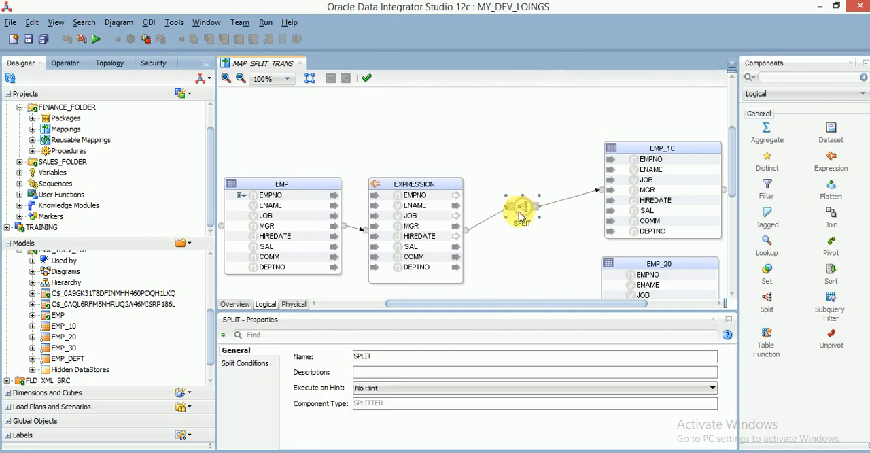
{"action": "left_click", "coordinate": [245, 363]}
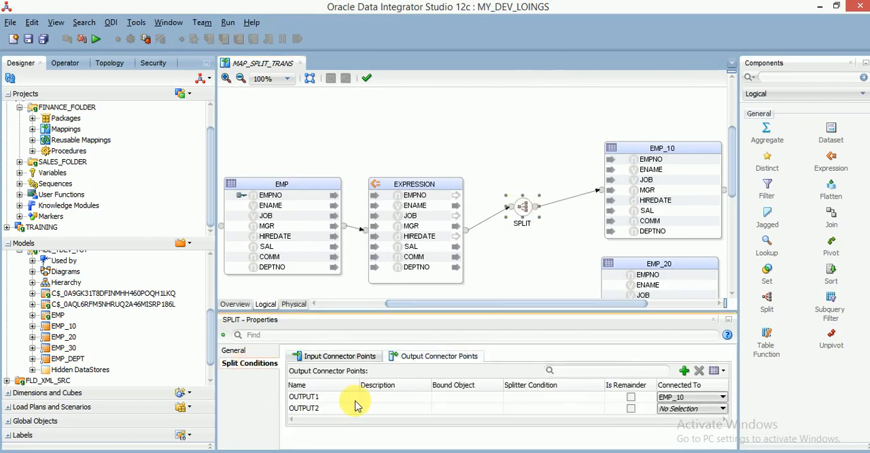
{"action": "left_click", "coordinate": [304, 397]}
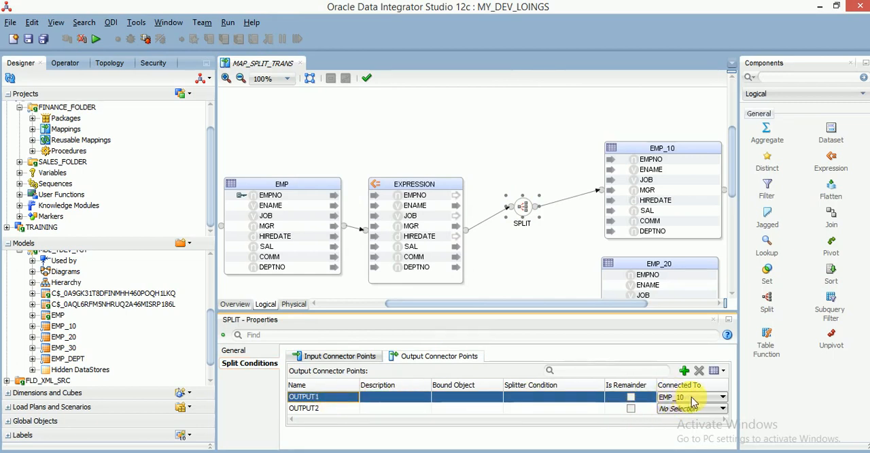
{"action": "left_click", "coordinate": [723, 408]}
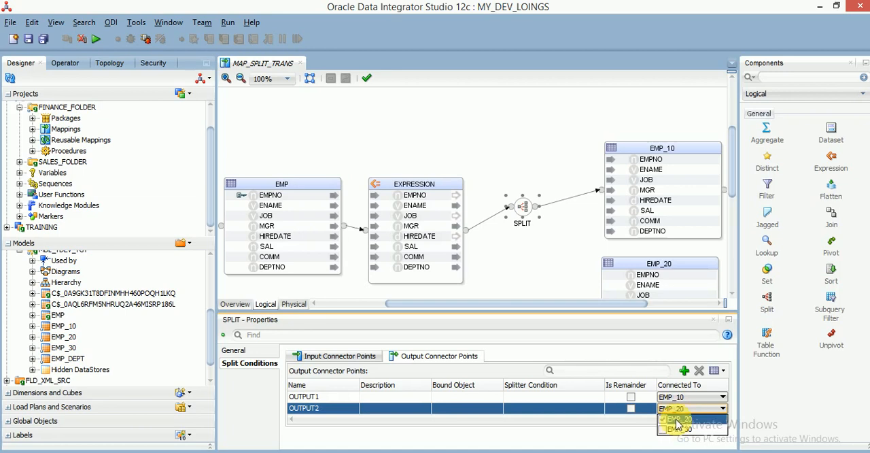
{"action": "left_click", "coordinate": [684, 370]}
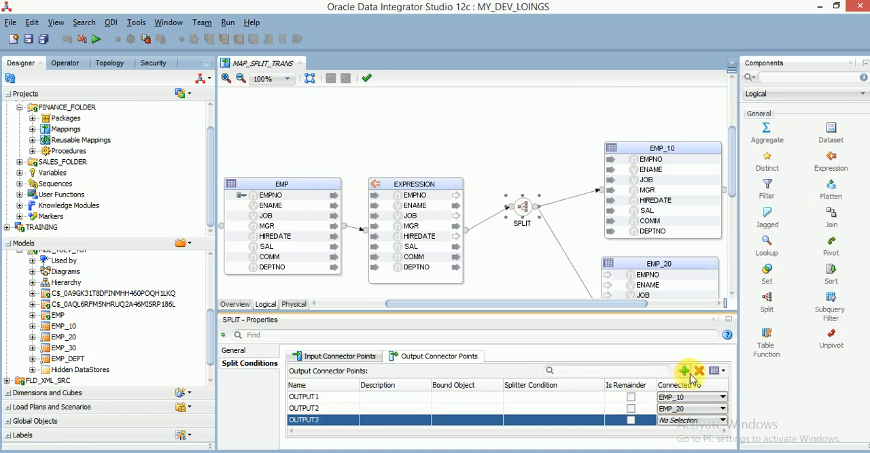
{"action": "left_click", "coordinate": [722, 420]}
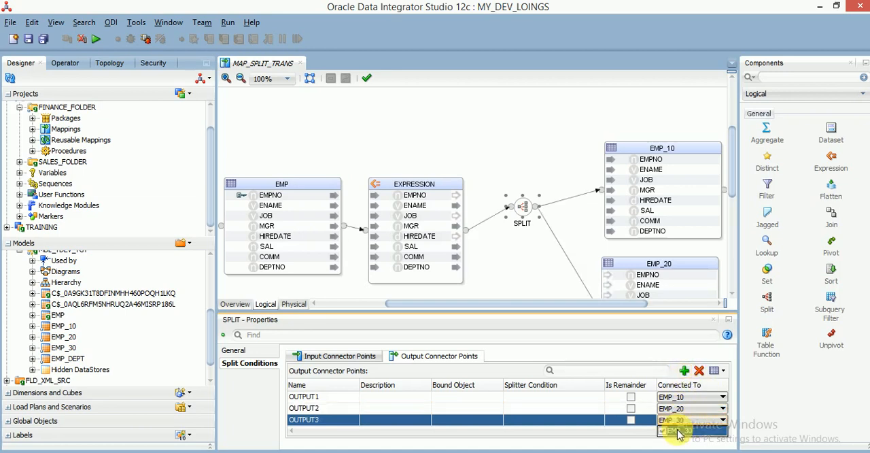
{"action": "left_click", "coordinate": [552, 396]}
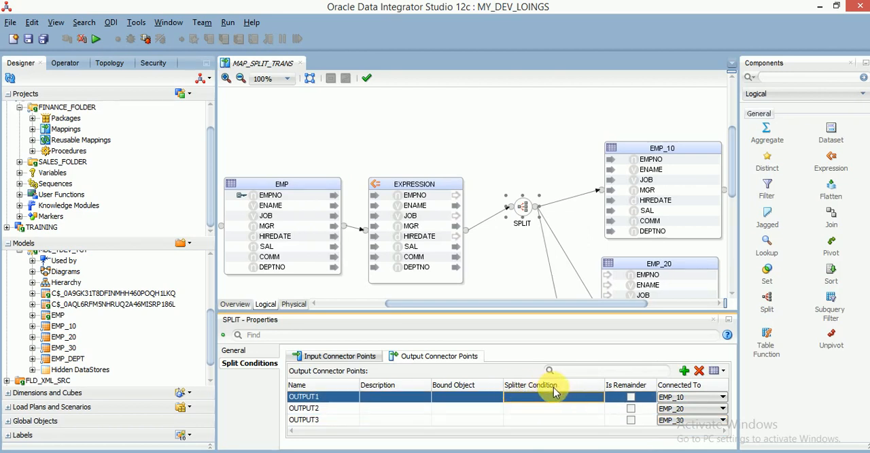
{"action": "mouse_move", "coordinate": [597, 399]}
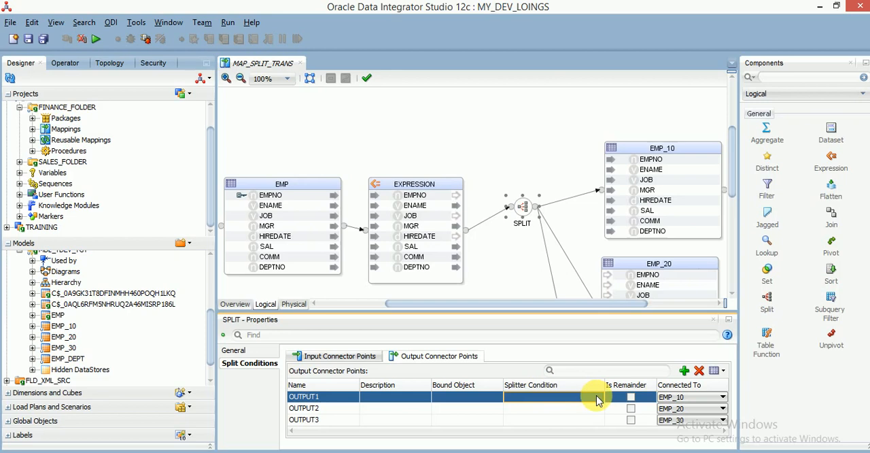
Step: Set OUTPUT1's splitter condition to EXPRESSION.DEPTNO=10 in the expression editor
{"action": "left_click", "coordinate": [599, 397]}
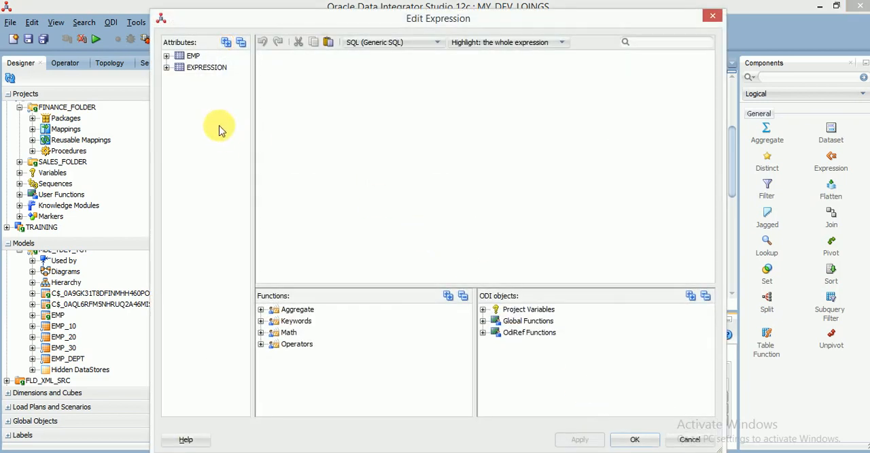
{"action": "left_click", "coordinate": [167, 55]}
{"action": "type", "text": "EXPRESSION.DEPTNO=10"}
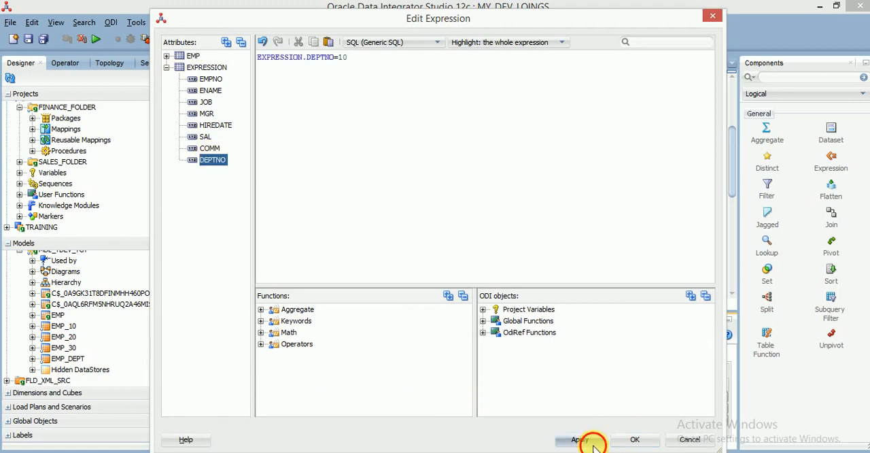
{"action": "left_click", "coordinate": [634, 438]}
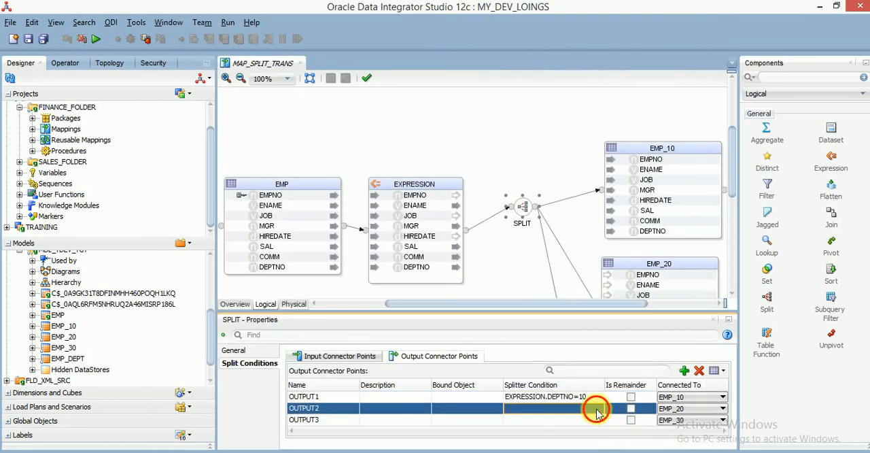
Step: Set OUTPUT2's condition to EXPRESSION.DEPTNO=20 and OUTPUT3's to EXPRESSION.DEPTNO=30
{"action": "left_click", "coordinate": [597, 408]}
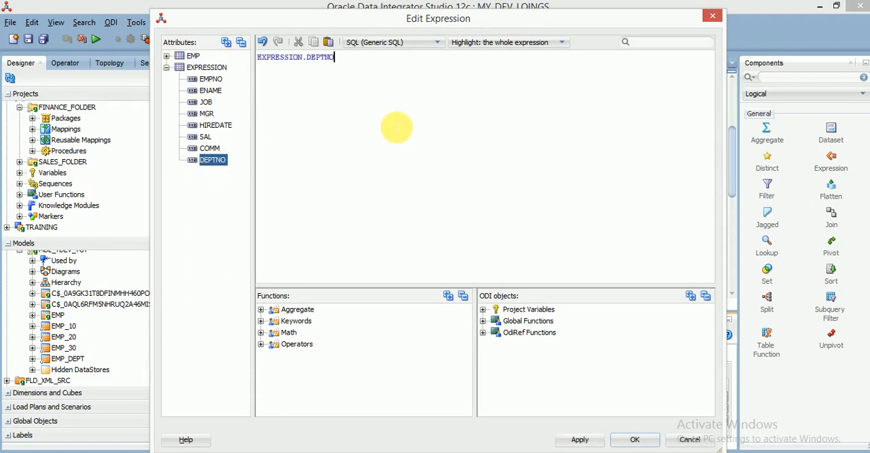
{"action": "type", "text": "=20"}
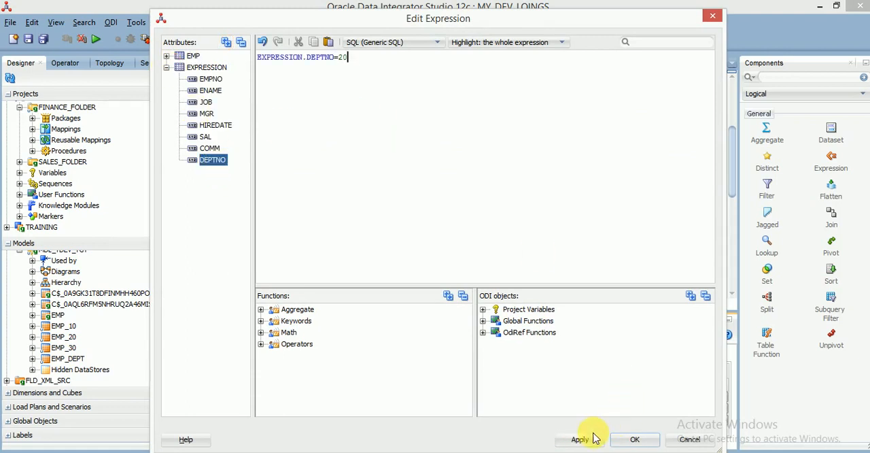
{"action": "left_click", "coordinate": [634, 438]}
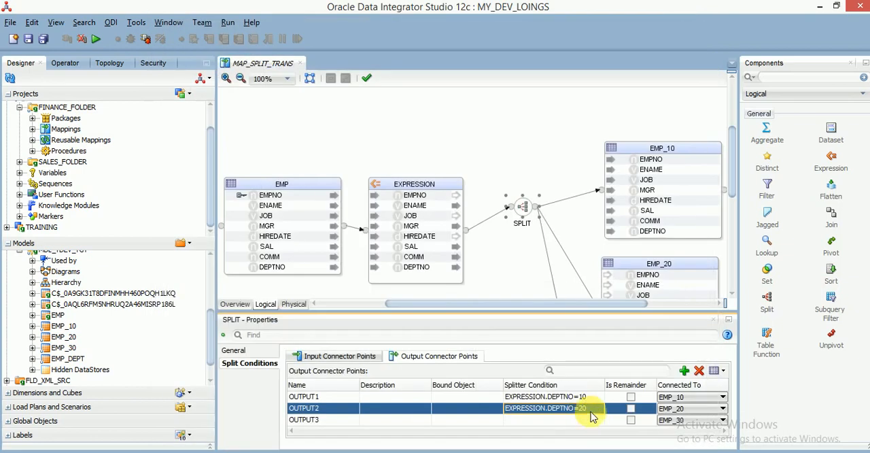
{"action": "left_click", "coordinate": [304, 419]}
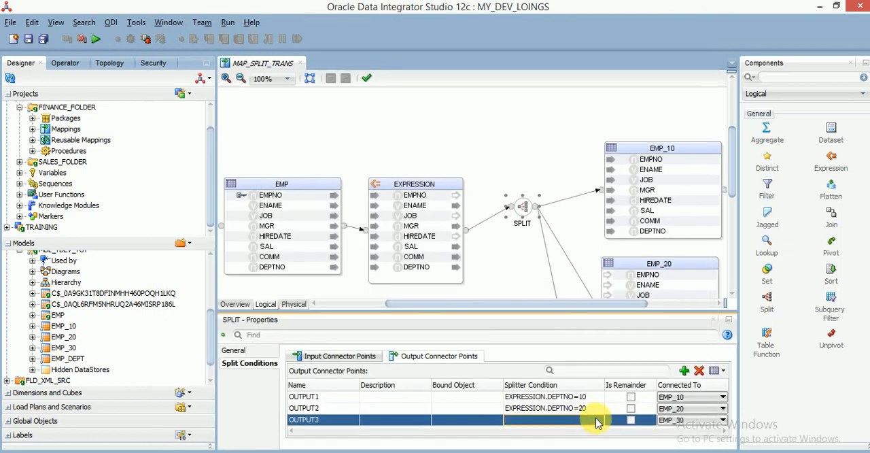
{"action": "left_click", "coordinate": [553, 419]}
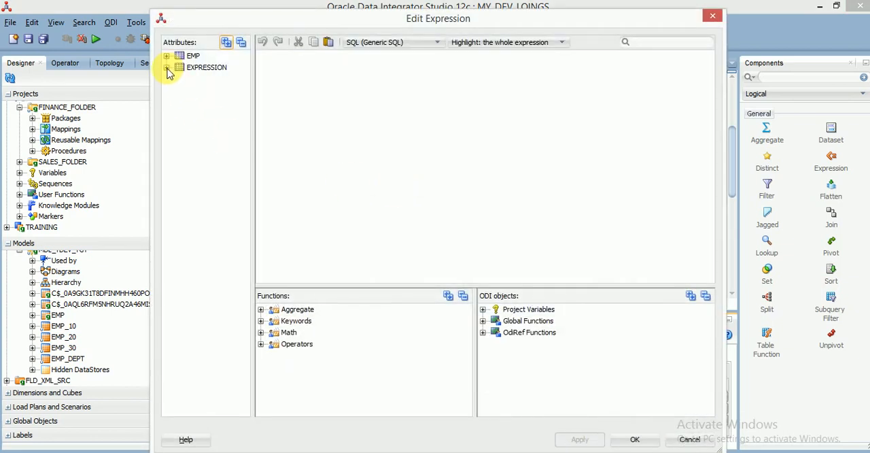
{"action": "double_click", "coordinate": [213, 159]}
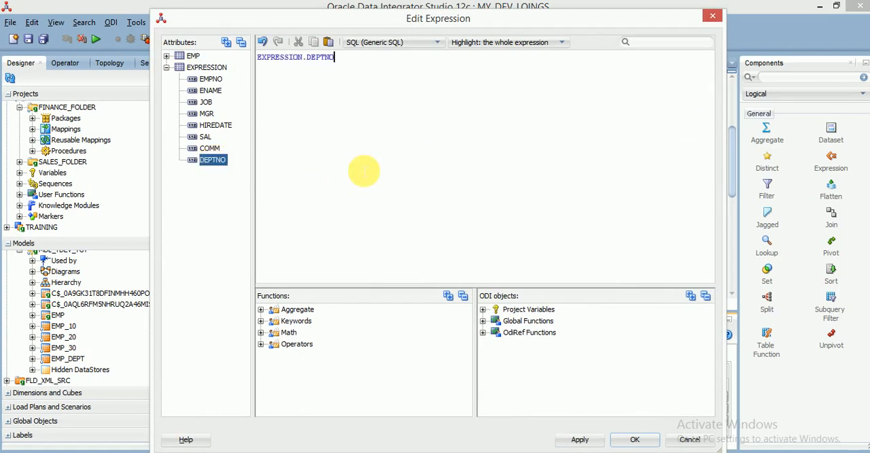
{"action": "type", "text": "=30"}
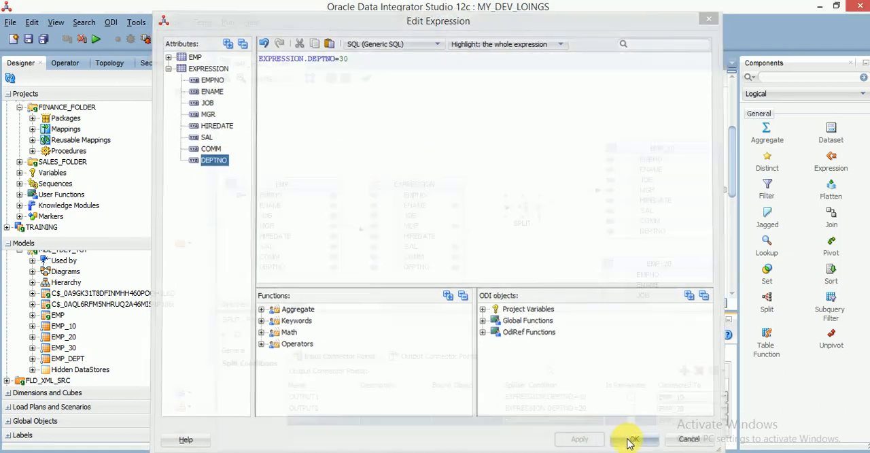
{"action": "left_click", "coordinate": [633, 438]}
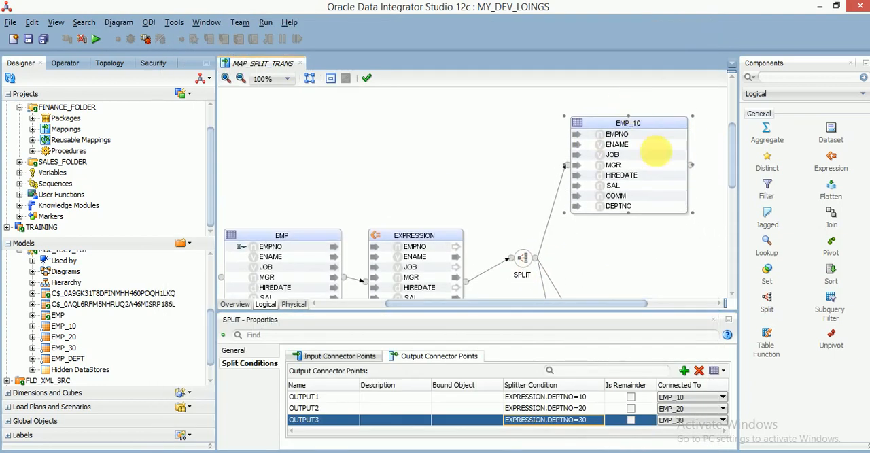
Step: Review each EMP_10 attribute (ENAME, EMPNO, JOB, HIREDATE, SAL, COMM, DEPTNO) to confirm it maps from EXPRESSION
{"action": "left_click", "coordinate": [628, 123]}
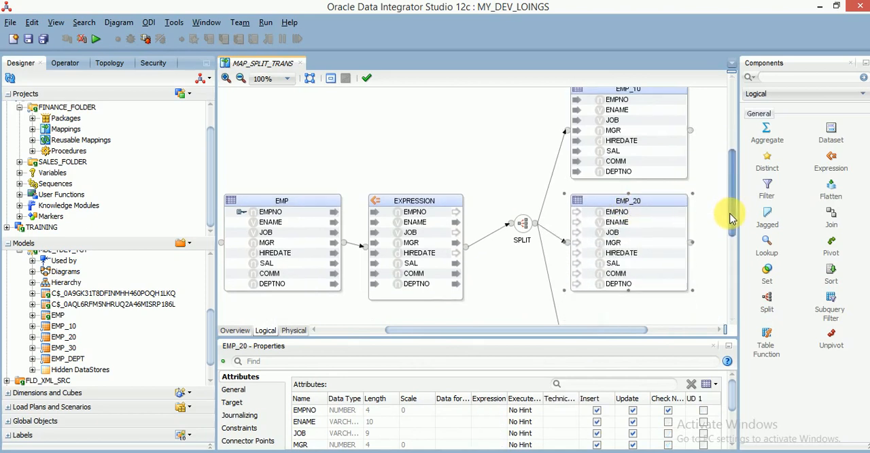
{"action": "scroll", "scroll_direction": "down", "scroll_amount": 3}
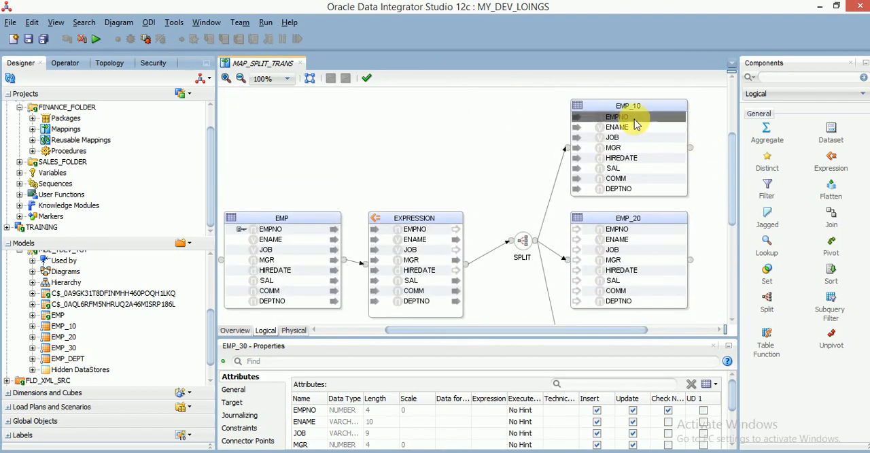
{"action": "left_click", "coordinate": [270, 228]}
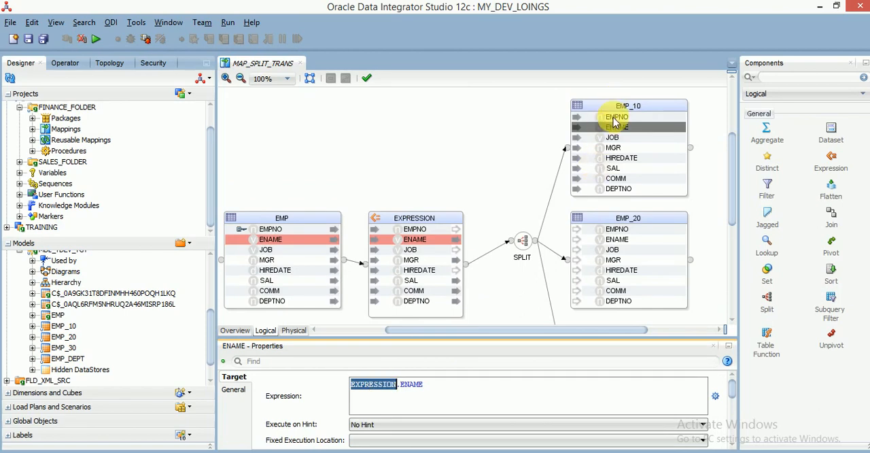
{"action": "left_click", "coordinate": [270, 229]}
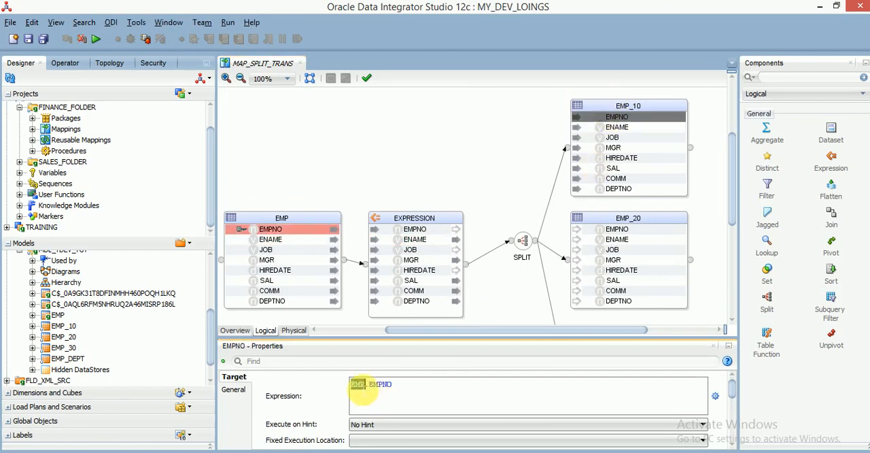
{"action": "left_click", "coordinate": [265, 250]}
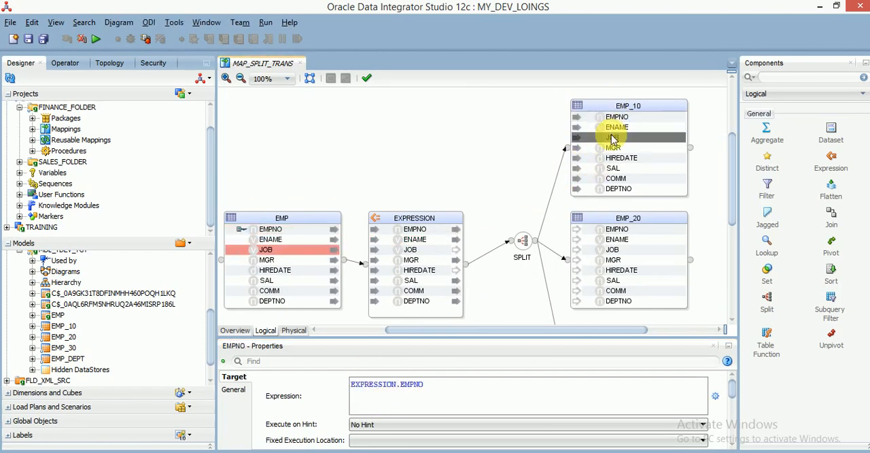
{"action": "left_click", "coordinate": [612, 137]}
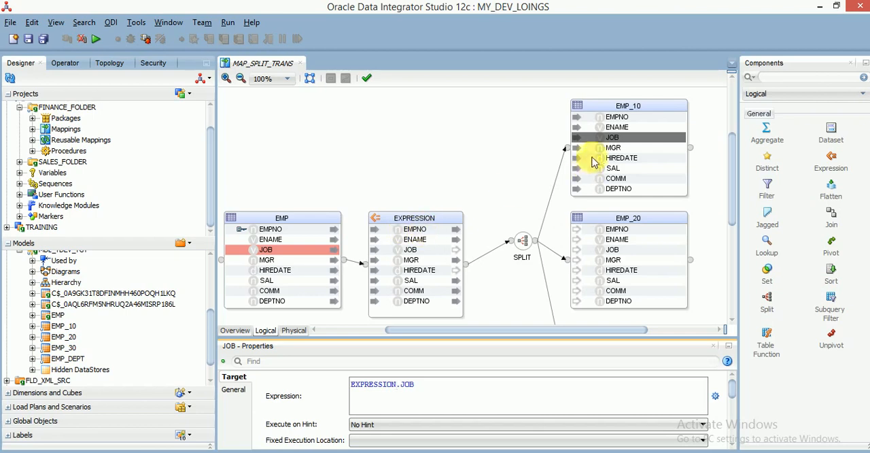
{"action": "left_click", "coordinate": [621, 158]}
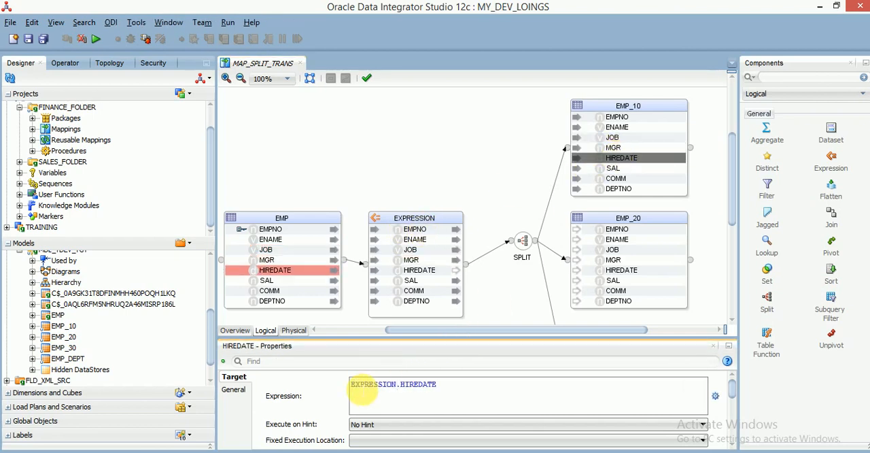
{"action": "left_click", "coordinate": [612, 168]}
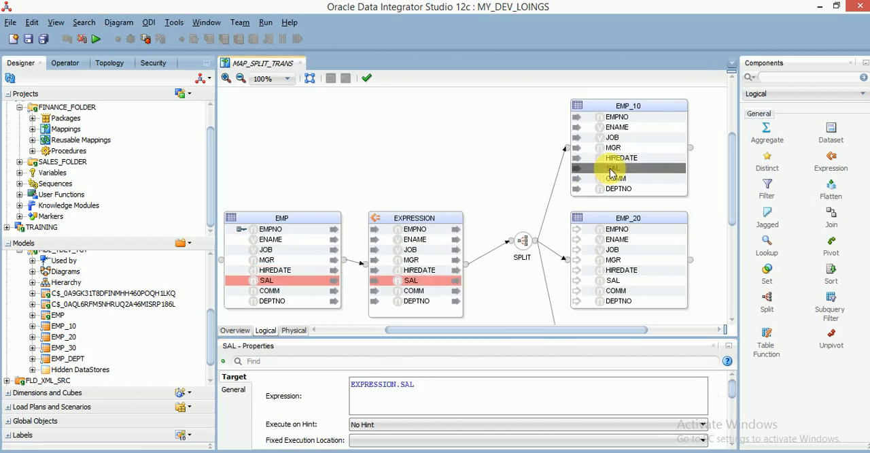
{"action": "left_click", "coordinate": [617, 188]}
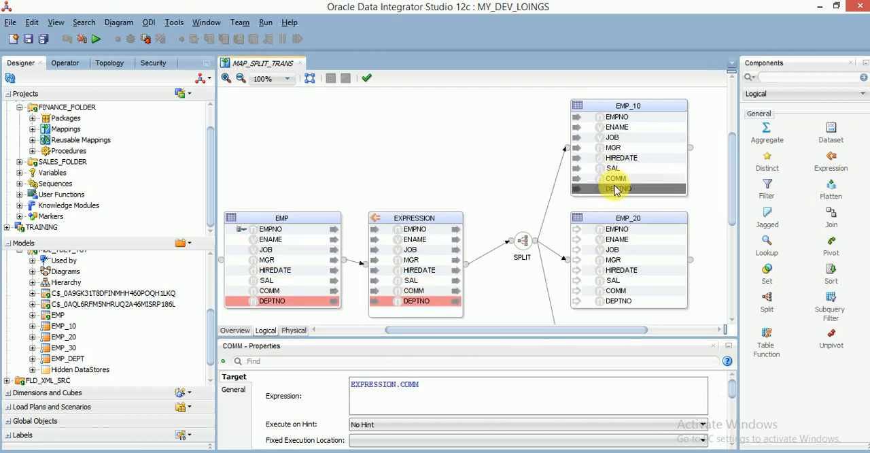
{"action": "left_click", "coordinate": [617, 229]}
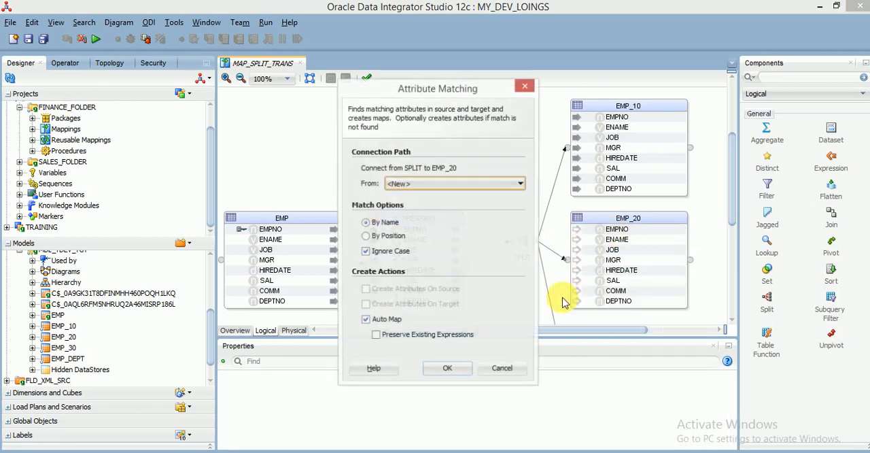
Step: Feed EMP_20 from OUTPUT2 and verify its EMPNO, MGR, COMM and DEPTNO map from EXPRESSION
{"action": "left_click", "coordinate": [518, 184]}
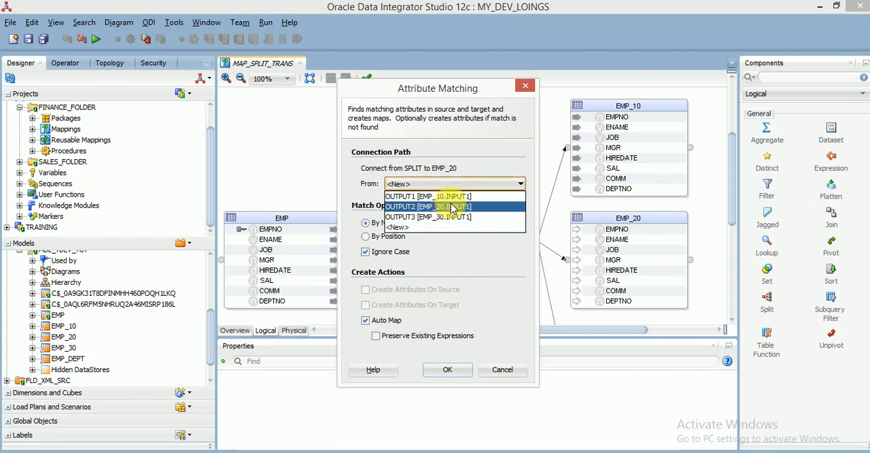
{"action": "left_click", "coordinate": [447, 370]}
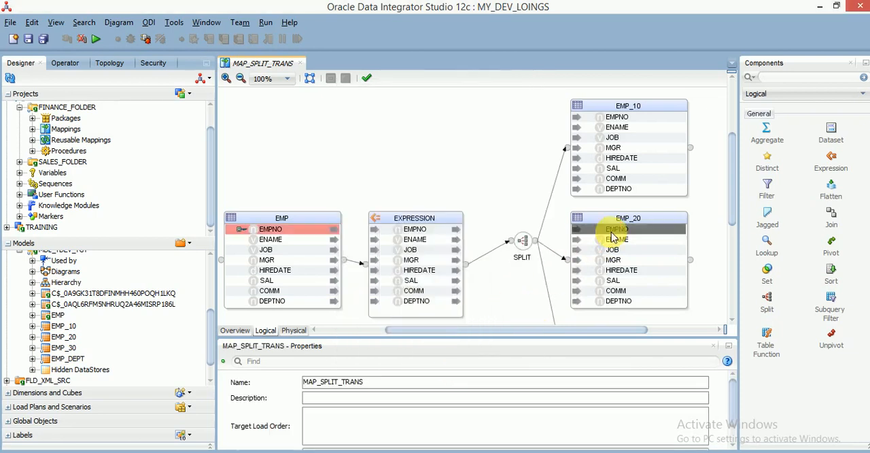
{"action": "left_click", "coordinate": [616, 229]}
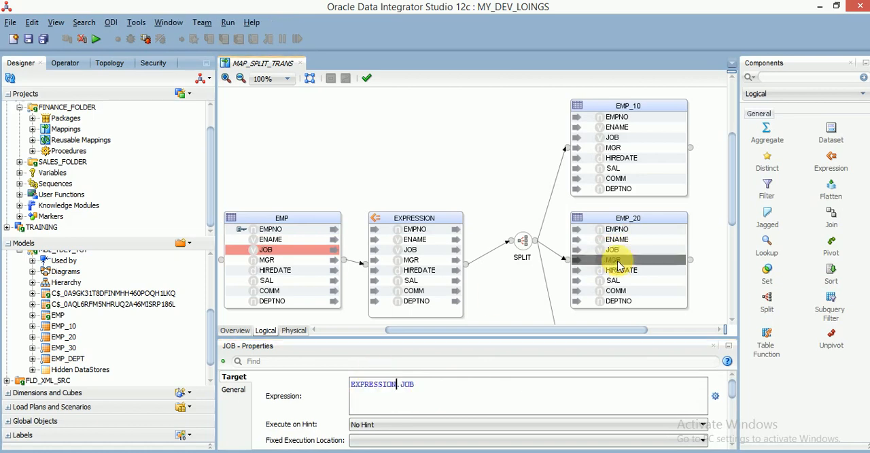
{"action": "left_click", "coordinate": [620, 270]}
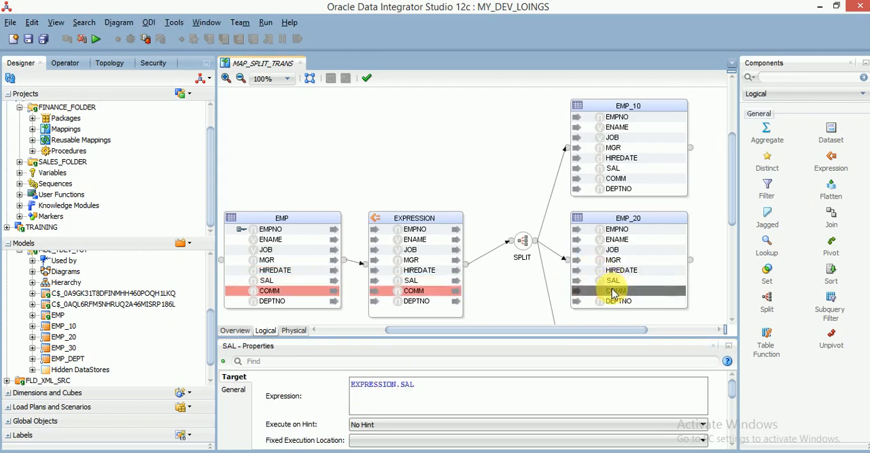
{"action": "left_click", "coordinate": [616, 290]}
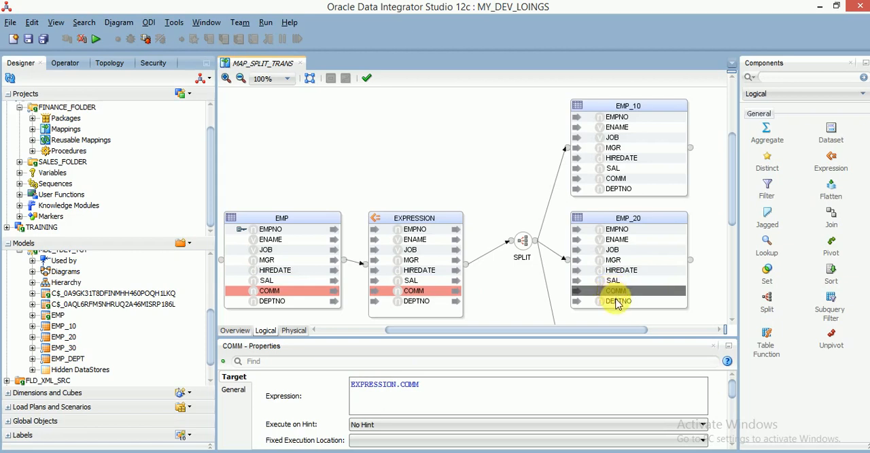
{"action": "left_click", "coordinate": [617, 301]}
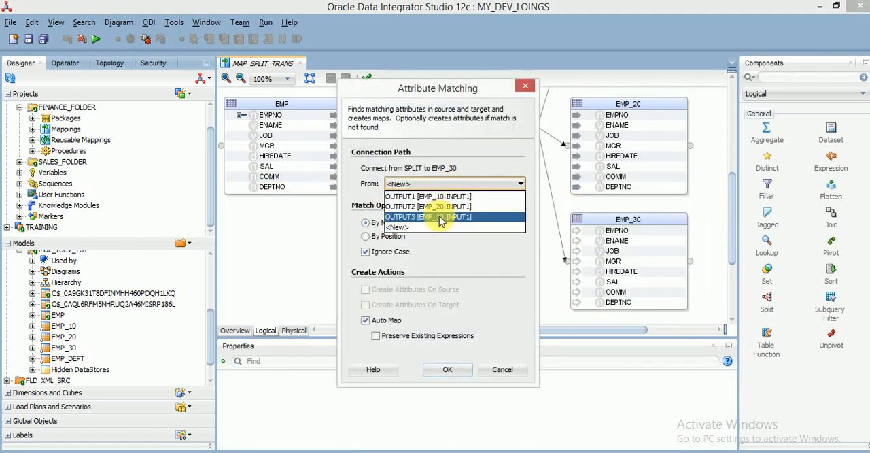
{"action": "left_click", "coordinate": [447, 370]}
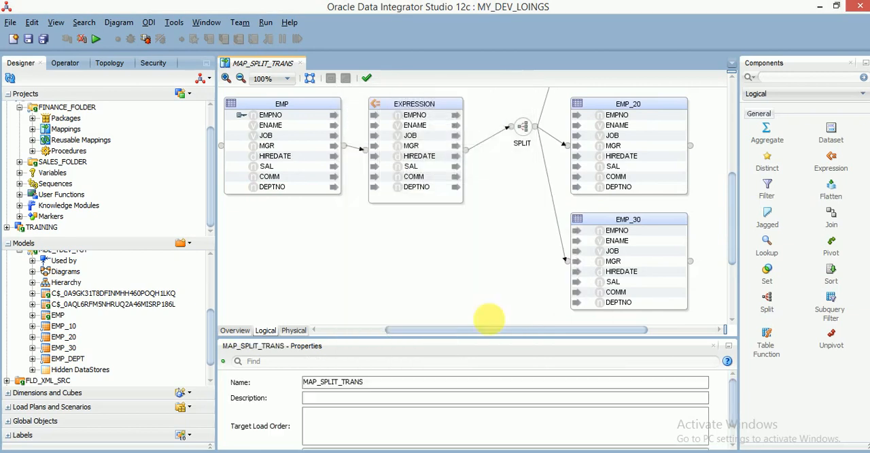
{"action": "left_click", "coordinate": [270, 115]}
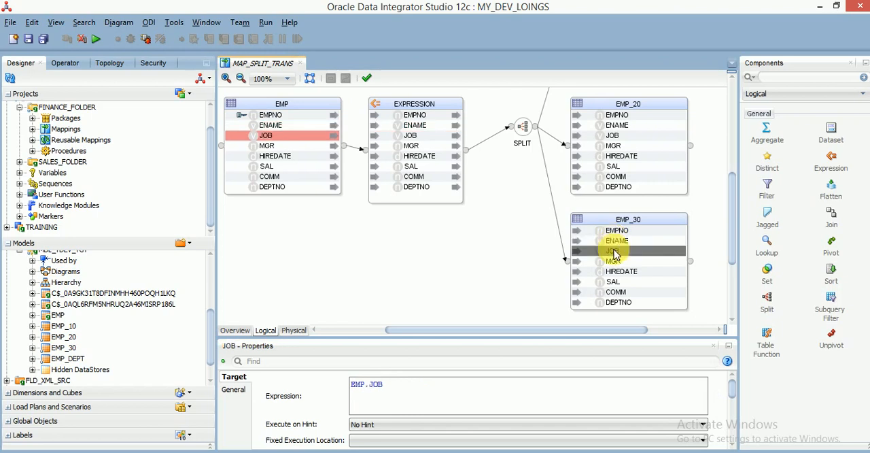
{"action": "left_click", "coordinate": [612, 250]}
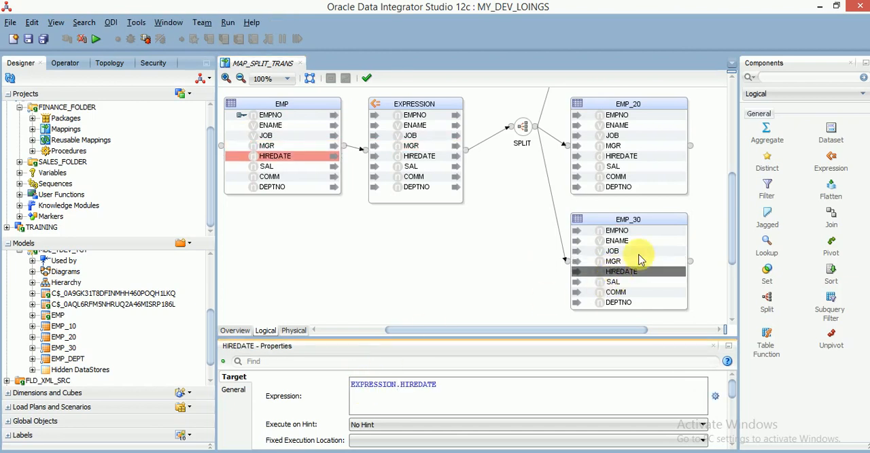
{"action": "left_click", "coordinate": [613, 281]}
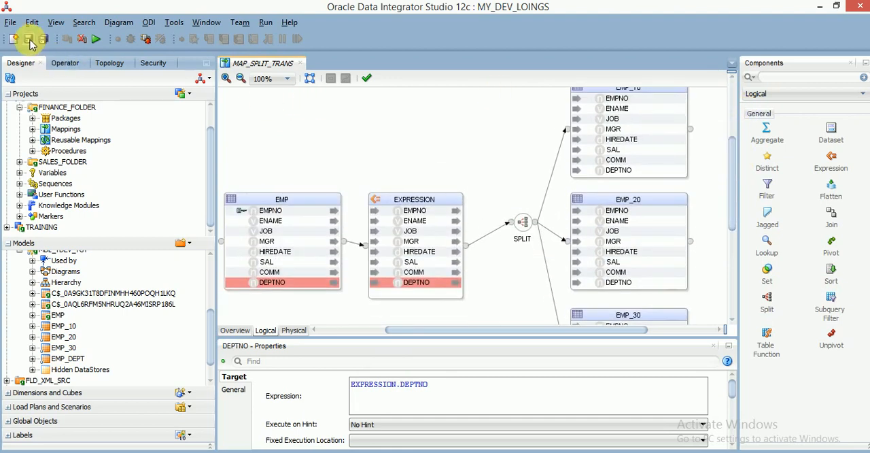
Step: Save the mapping, accept the object lock and switch to the Physical design
{"action": "left_click", "coordinate": [29, 39]}
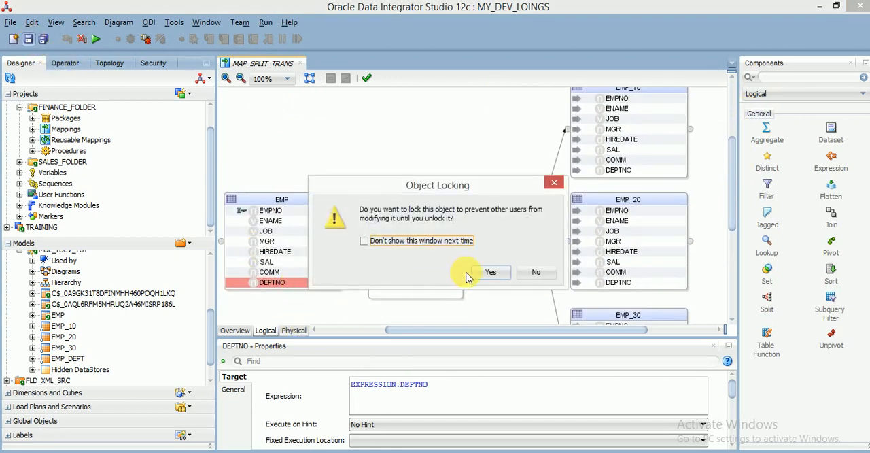
{"action": "left_click", "coordinate": [491, 272]}
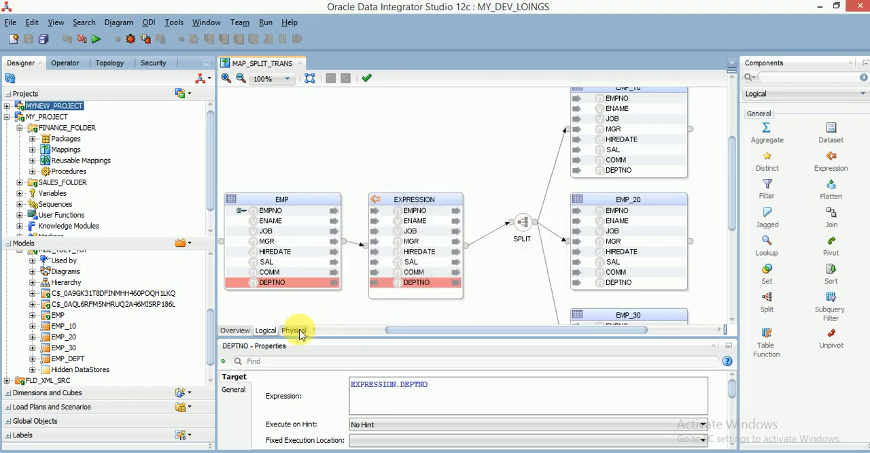
{"action": "left_click", "coordinate": [294, 330]}
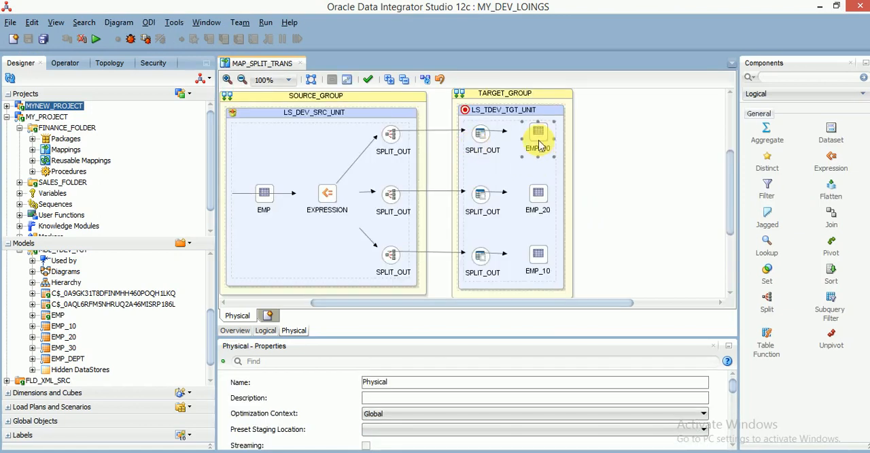
Step: Load EMP_30 with IKM SQL Control Append, FLOW_CONTROL False and TRUNCATE True
{"action": "left_click", "coordinate": [537, 134]}
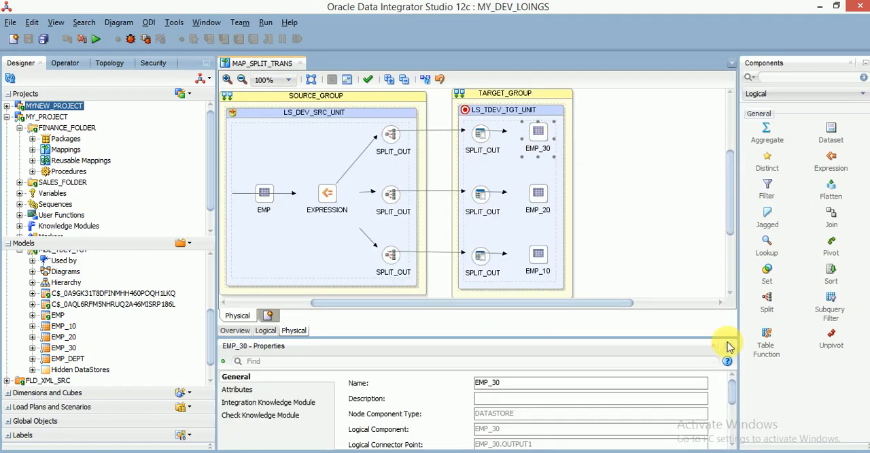
{"action": "left_click", "coordinate": [269, 402]}
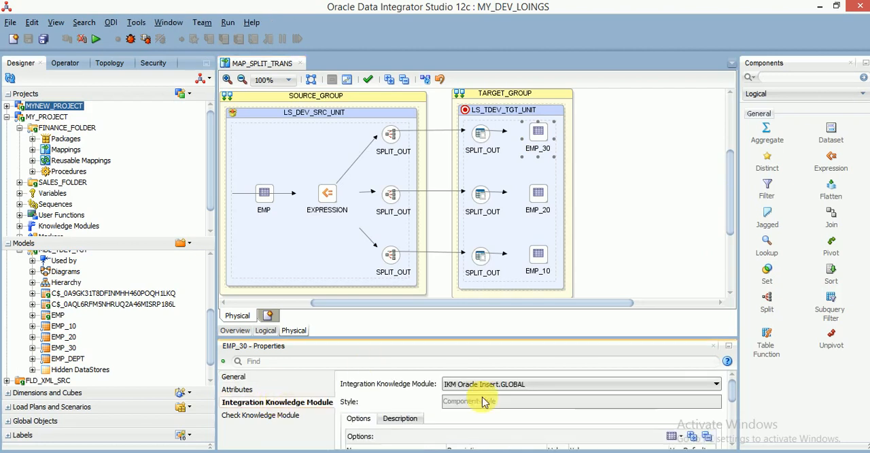
{"action": "left_click", "coordinate": [715, 384]}
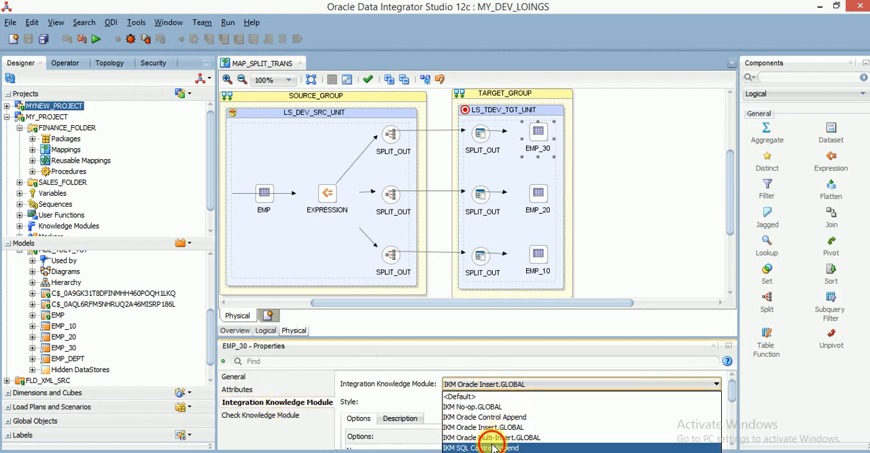
{"action": "left_click", "coordinate": [493, 447]}
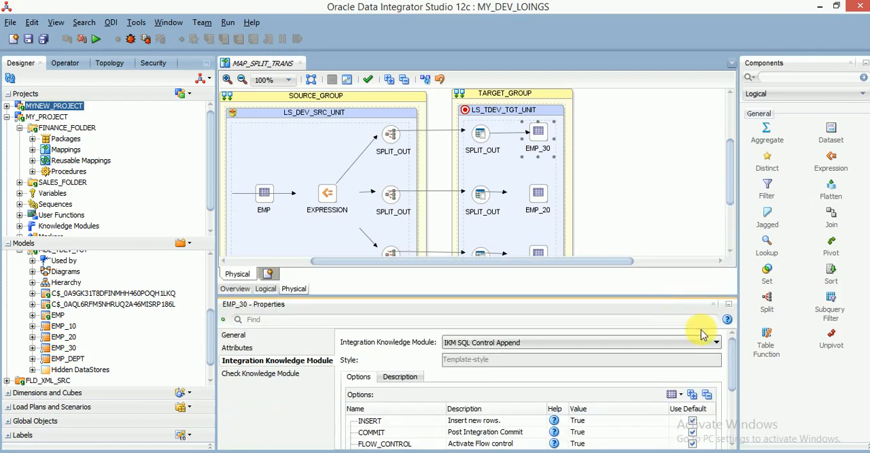
{"action": "scroll", "scroll_direction": "down", "scroll_amount": 3}
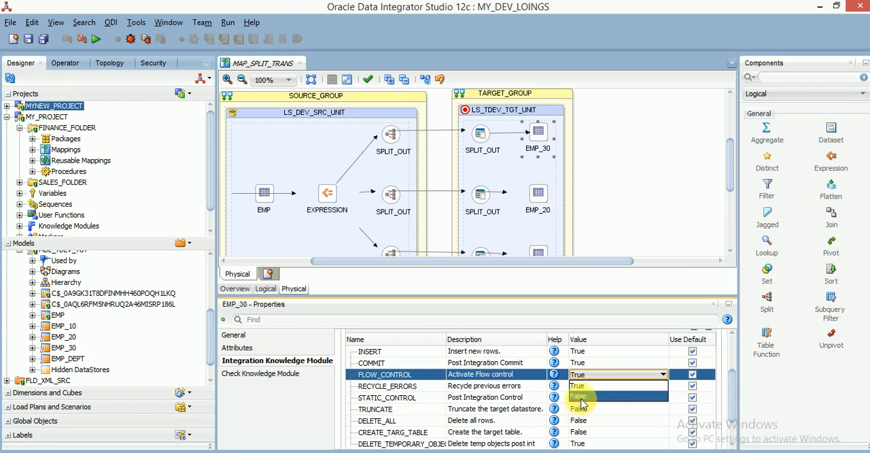
{"action": "left_click", "coordinate": [578, 395]}
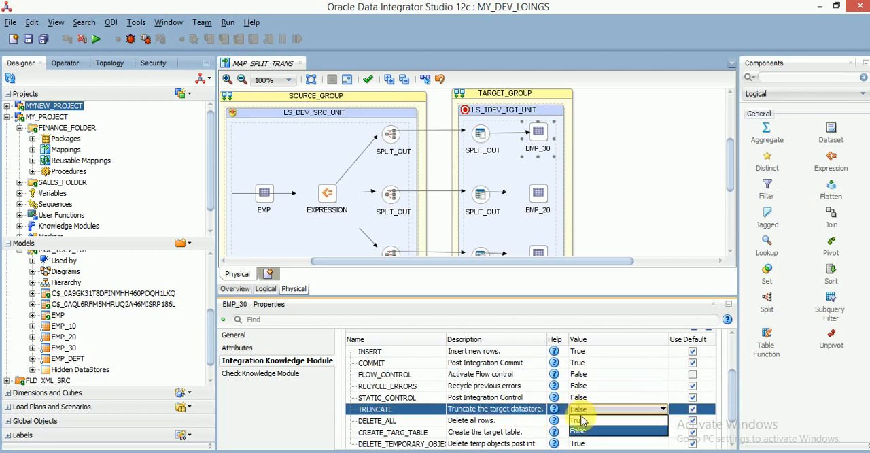
{"action": "left_click", "coordinate": [594, 419]}
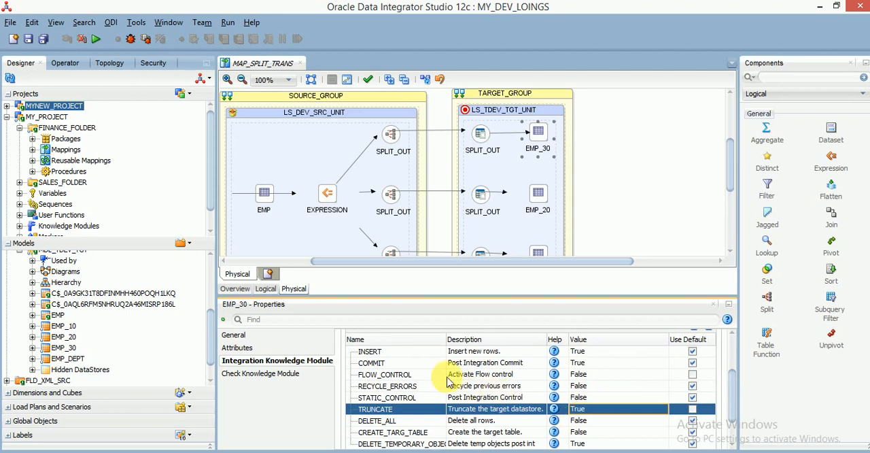
{"action": "left_click", "coordinate": [384, 374]}
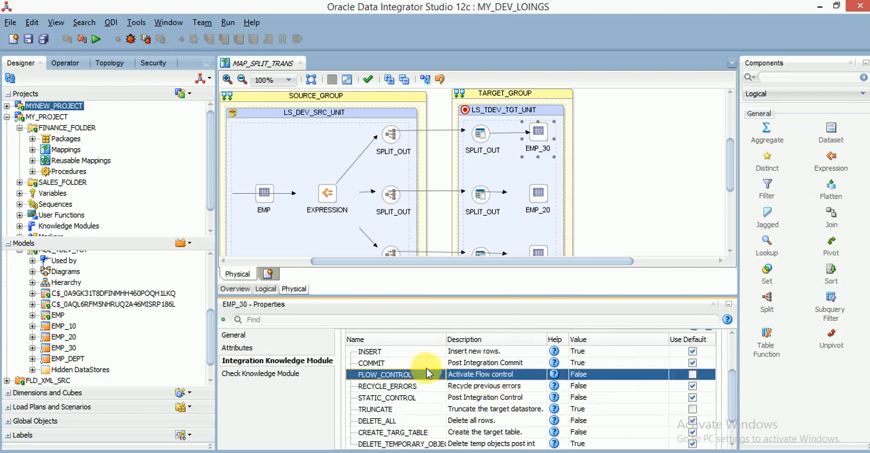
{"action": "left_click", "coordinate": [537, 193]}
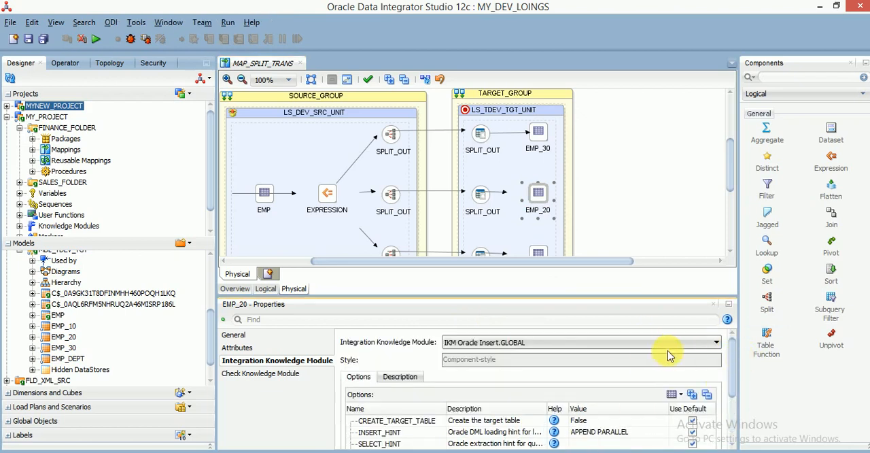
Step: Load EMP_20 with IKM SQL Control Append, FLOW_CONTROL False and TRUNCATE True
{"action": "left_click", "coordinate": [715, 342]}
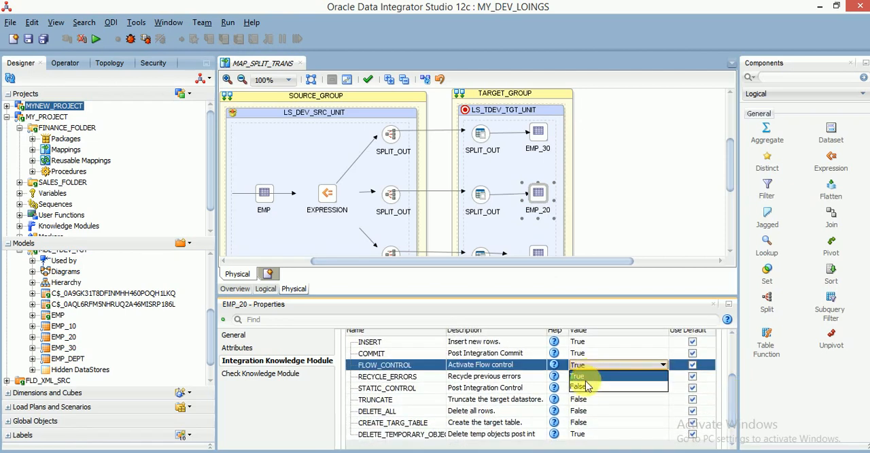
{"action": "left_click", "coordinate": [579, 386]}
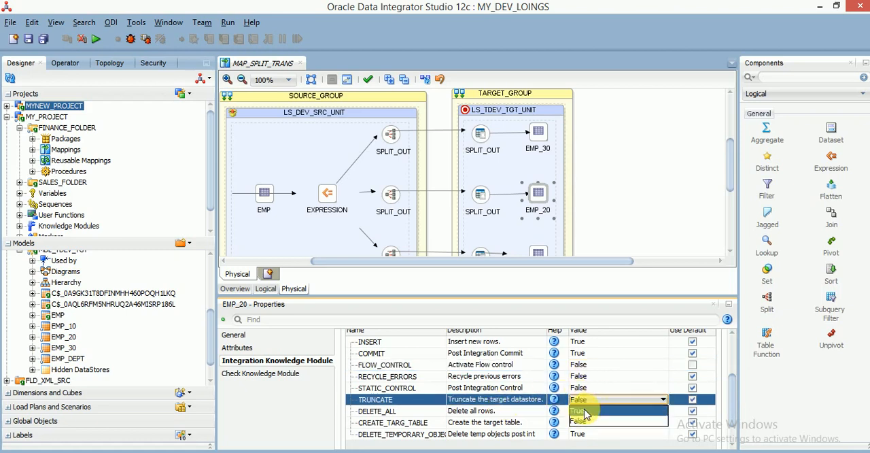
{"action": "left_click", "coordinate": [579, 410]}
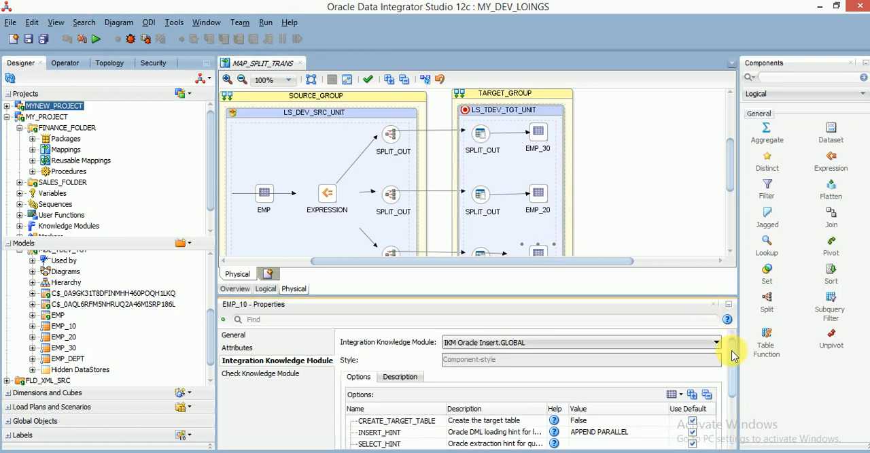
Step: Load EMP_10 with IKM SQL Control Append, FLOW_CONTROL False and TRUNCATE True
{"action": "left_click", "coordinate": [716, 342]}
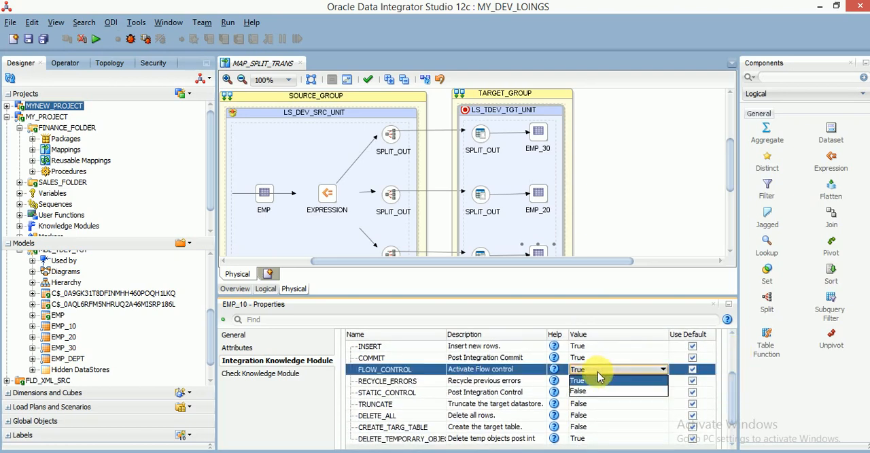
{"action": "left_click", "coordinate": [578, 391]}
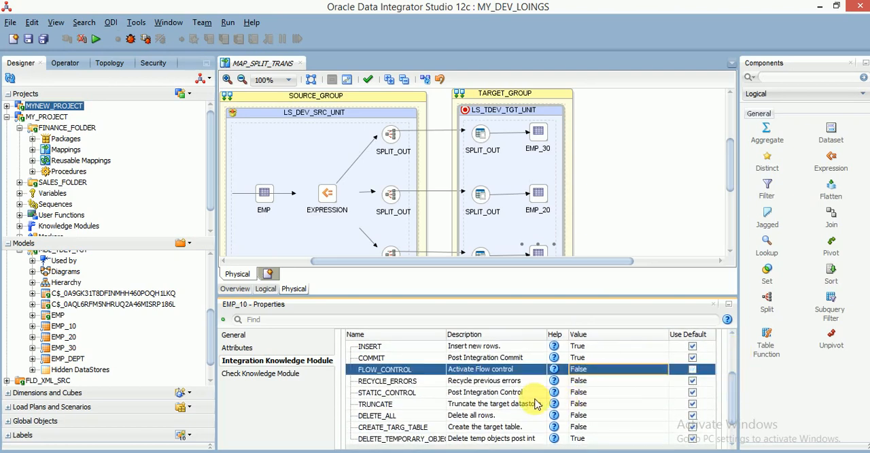
{"action": "left_click", "coordinate": [615, 403]}
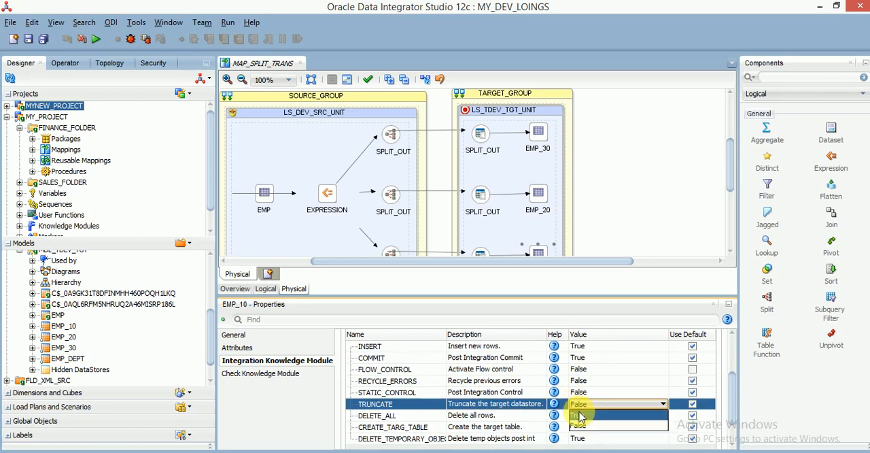
{"action": "left_click", "coordinate": [482, 134]}
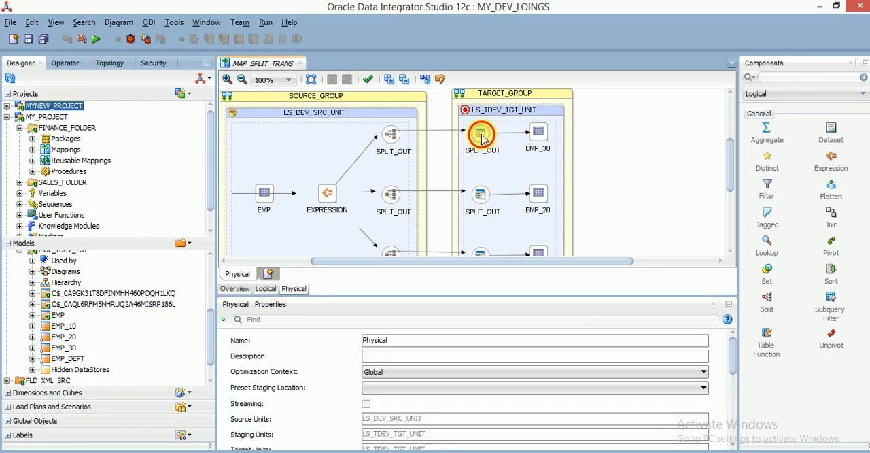
Step: Set the remaining Split output access points to load with LKM SQL to SQL
{"action": "left_click", "coordinate": [481, 134]}
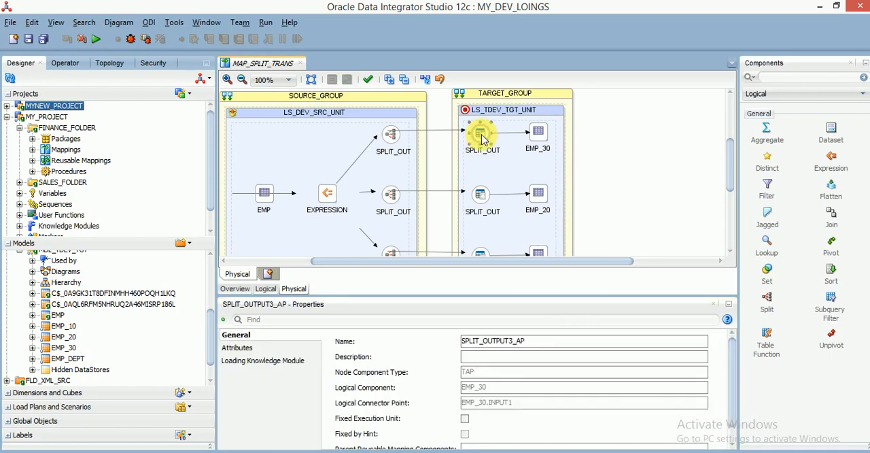
{"action": "left_click", "coordinate": [264, 360]}
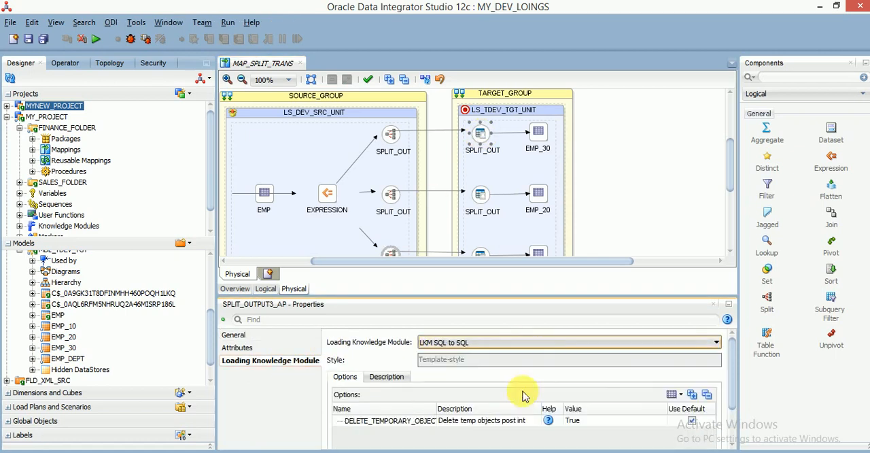
{"action": "mouse_move", "coordinate": [481, 191]}
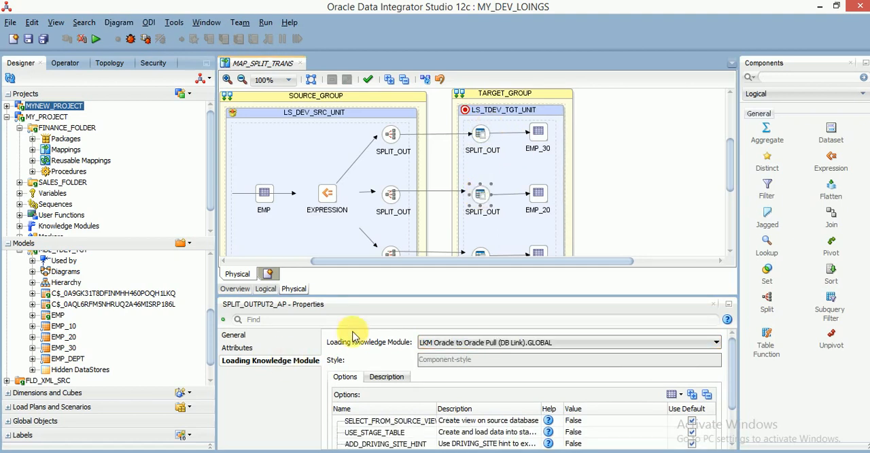
{"action": "left_click", "coordinate": [715, 342]}
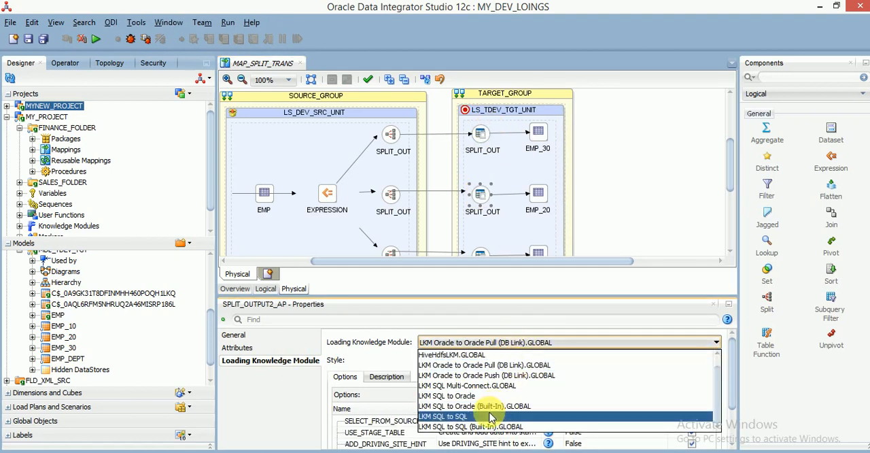
{"action": "left_click", "coordinate": [443, 415]}
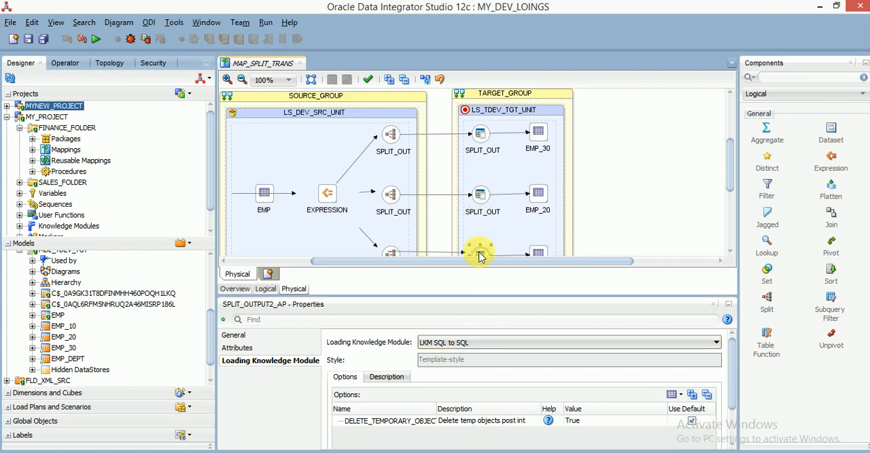
{"action": "left_click", "coordinate": [715, 342]}
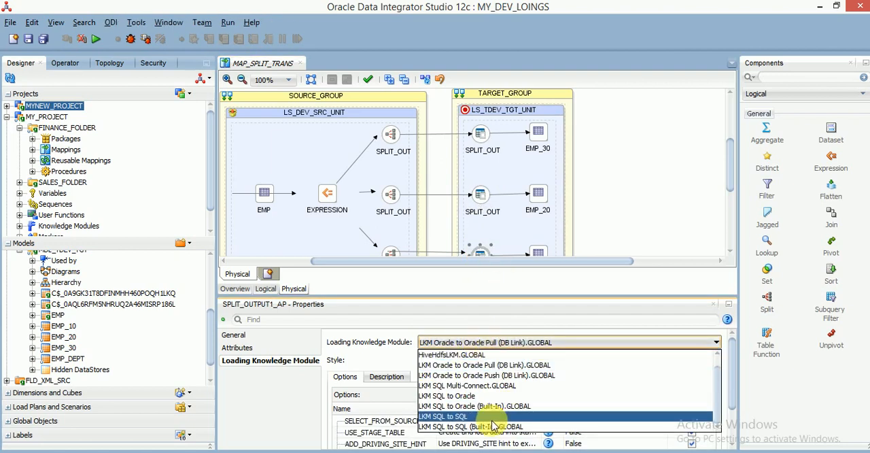
{"action": "left_click", "coordinate": [444, 416]}
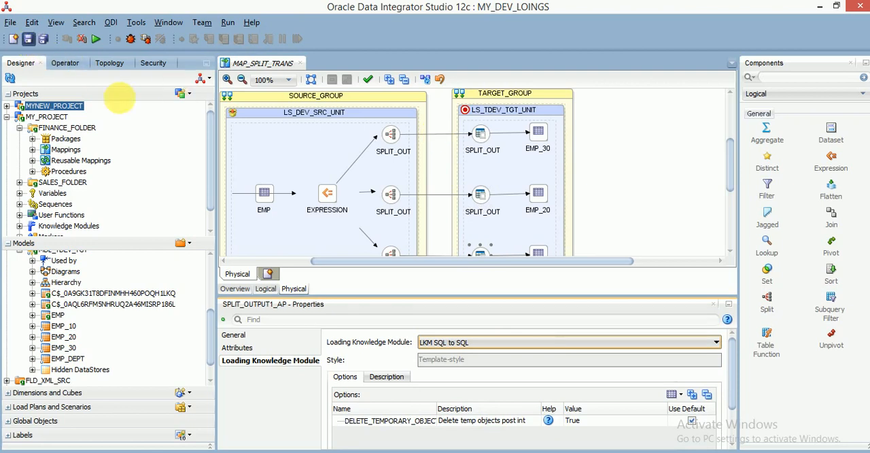
Step: Run MAP_SPLIT_TRANS with Global context, Physical design and Local (No Agent)
{"action": "left_click", "coordinate": [96, 39]}
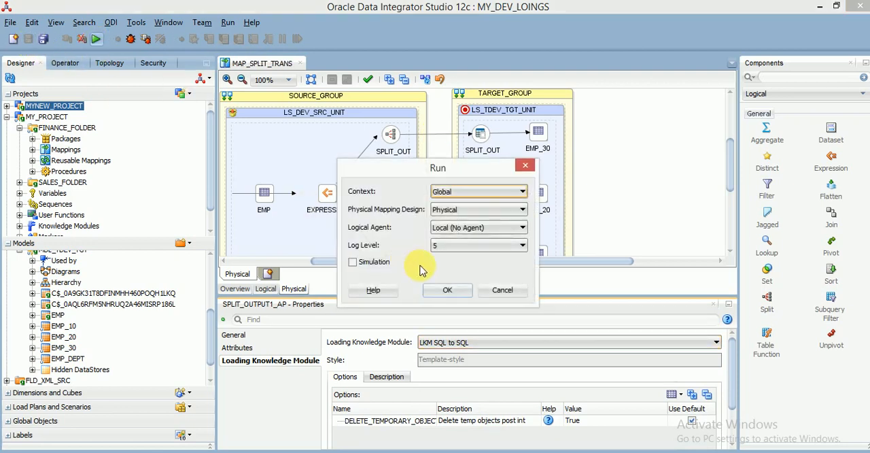
{"action": "left_click", "coordinate": [447, 289]}
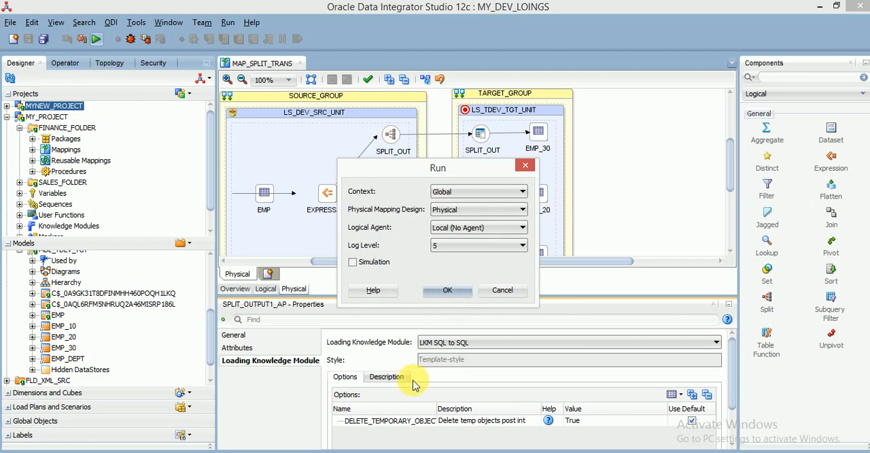
{"action": "left_click", "coordinate": [447, 289]}
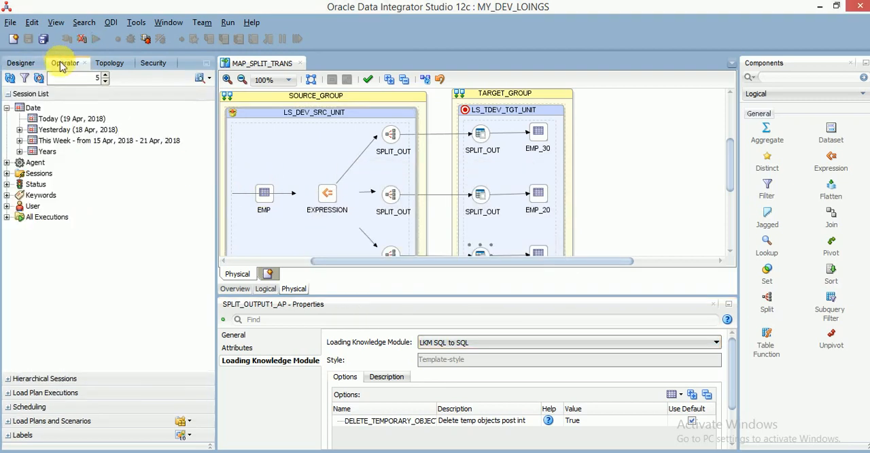
Step: Expand today's session 83 and the 20 - SERIAL - EU - LS_DEV_SRC_UNIT task list
{"action": "left_click", "coordinate": [19, 118]}
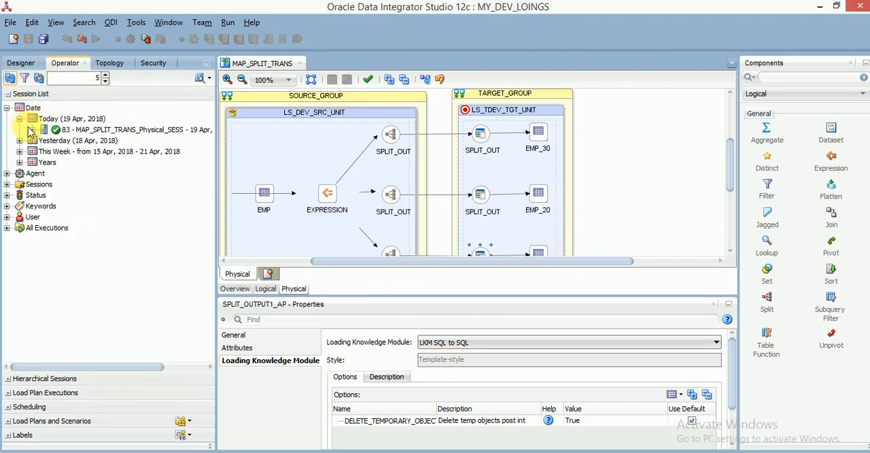
{"action": "left_click", "coordinate": [20, 129]}
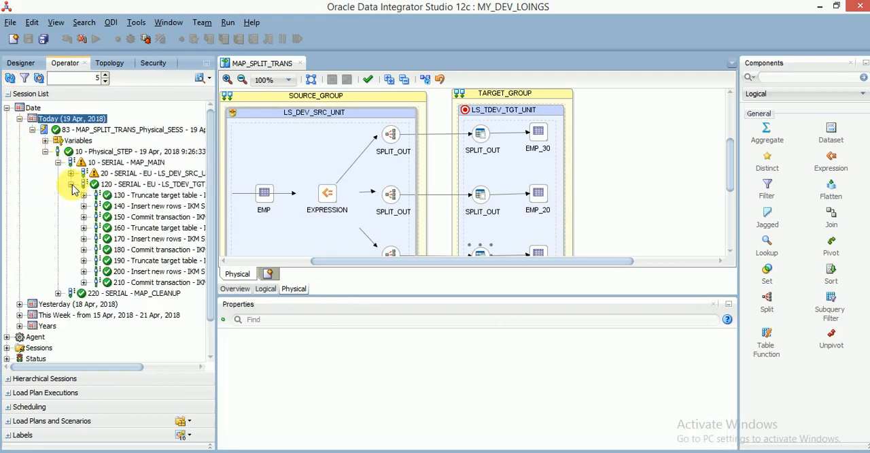
{"action": "left_click", "coordinate": [72, 173]}
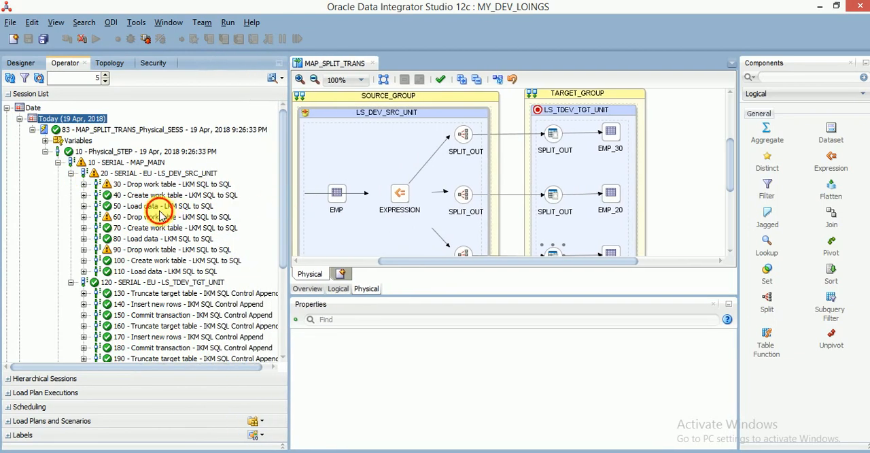
Step: Read the source queries of Load data tasks 50 and 80, filtering DEPTNO 10 and 20
{"action": "double_click", "coordinate": [163, 206]}
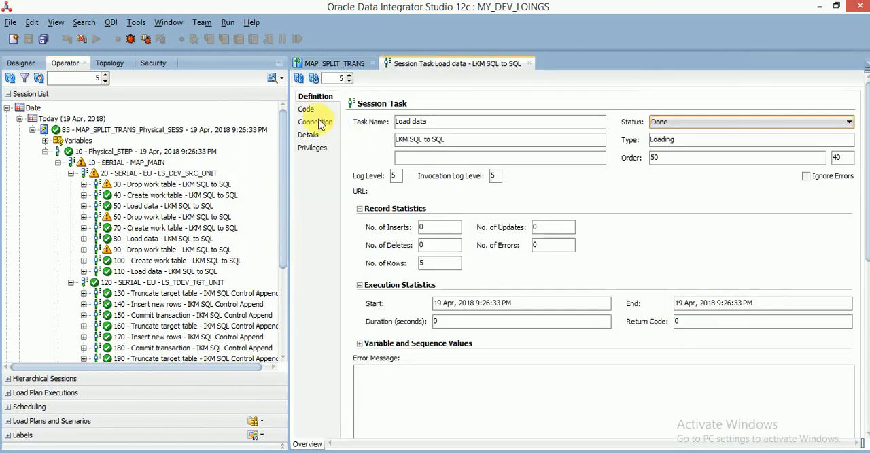
{"action": "left_click", "coordinate": [306, 109]}
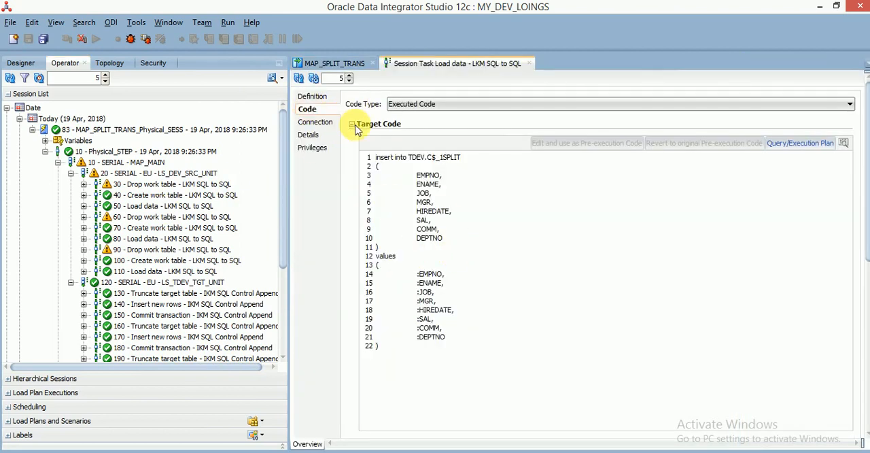
{"action": "left_click", "coordinate": [352, 124]}
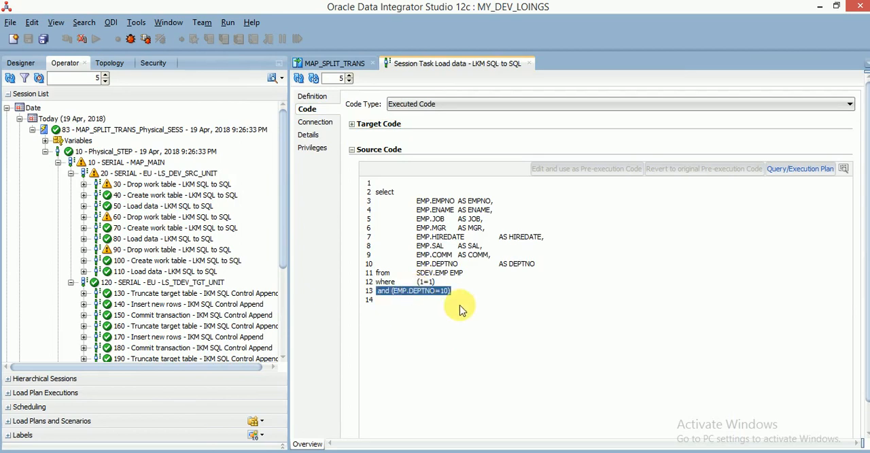
{"action": "left_click", "coordinate": [161, 239]}
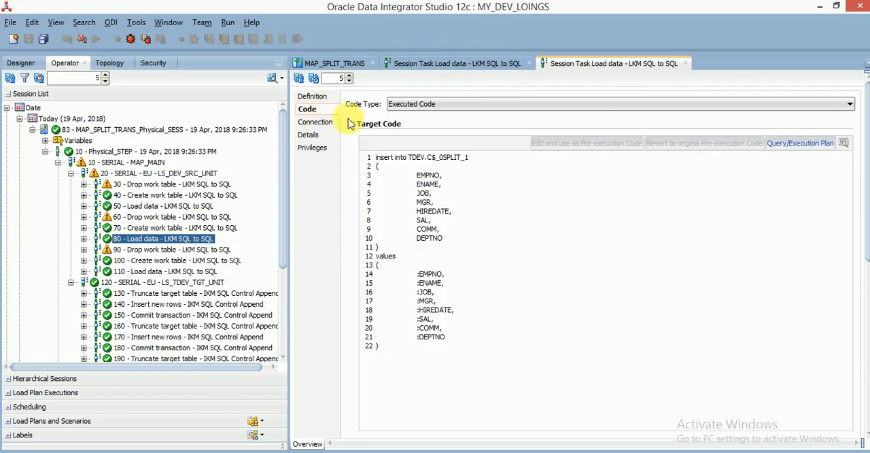
{"action": "left_click", "coordinate": [352, 123]}
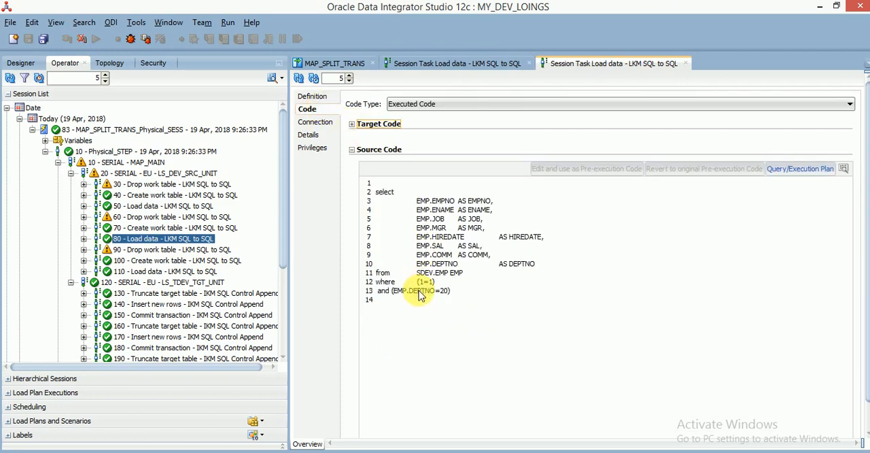
Step: Read the source query of Load data task 110, filtering DEPTNO 30
{"action": "double_click", "coordinate": [413, 291]}
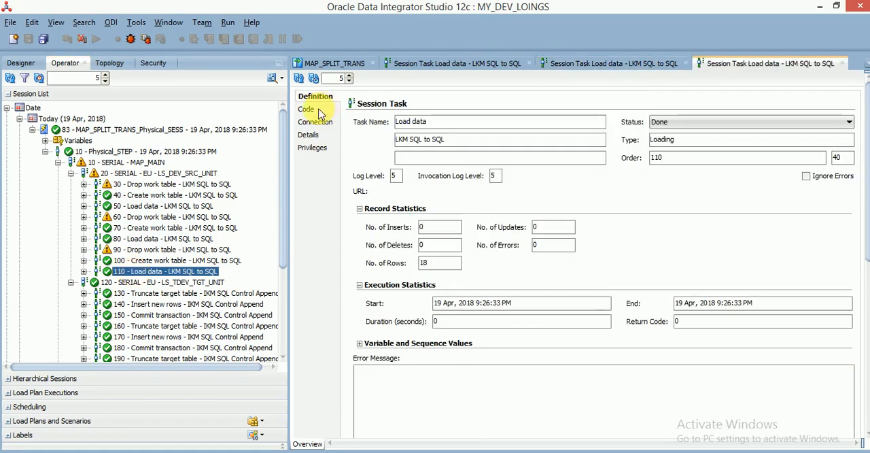
{"action": "left_click", "coordinate": [307, 109]}
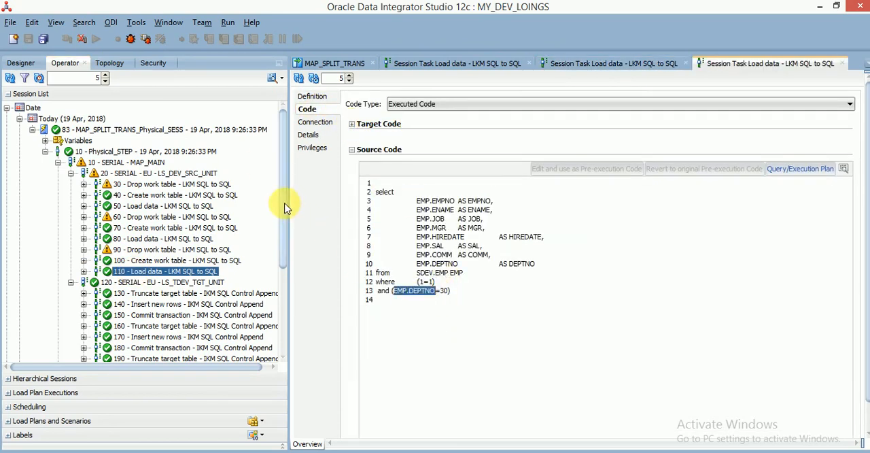
{"action": "scroll", "scroll_direction": "down", "scroll_amount": 3}
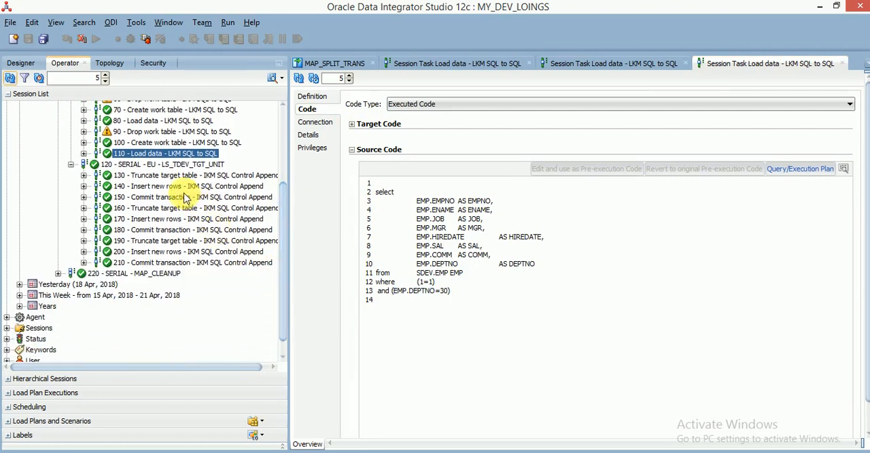
Step: Check Insert new rows task 140's record statistics and its target code loading TDEV.EMP_10
{"action": "double_click", "coordinate": [153, 186]}
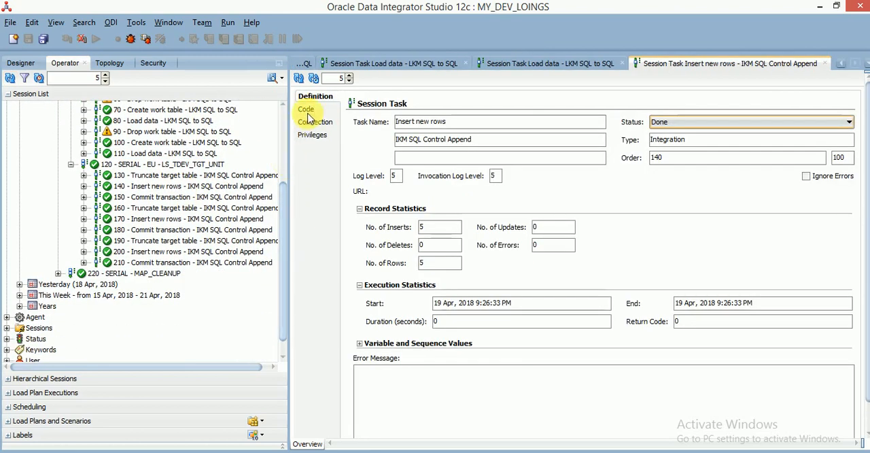
{"action": "left_click", "coordinate": [306, 109]}
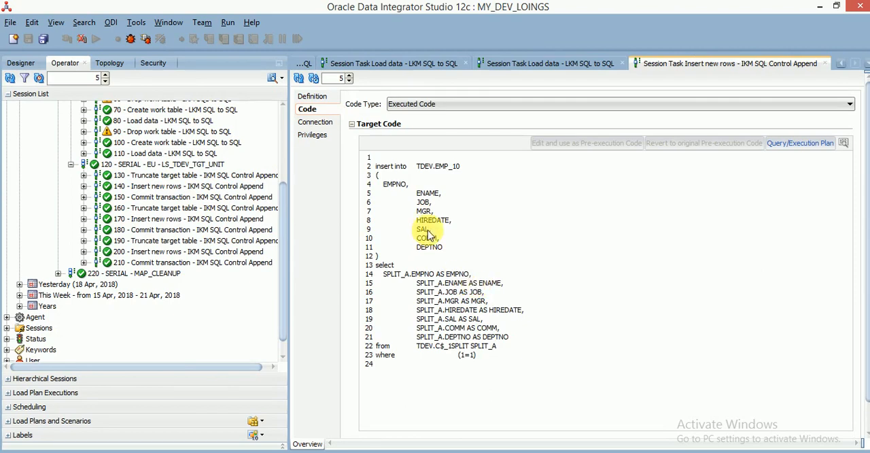
{"action": "left_click", "coordinate": [315, 96]}
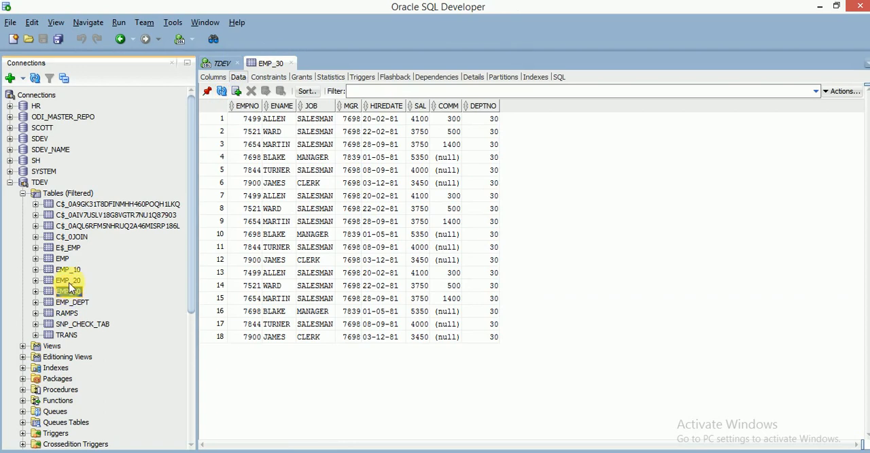
Step: View EMP_30 and EMP_20 data in SQL Developer, confirming rows are DEPTNO 30 and 20
{"action": "left_click", "coordinate": [68, 290]}
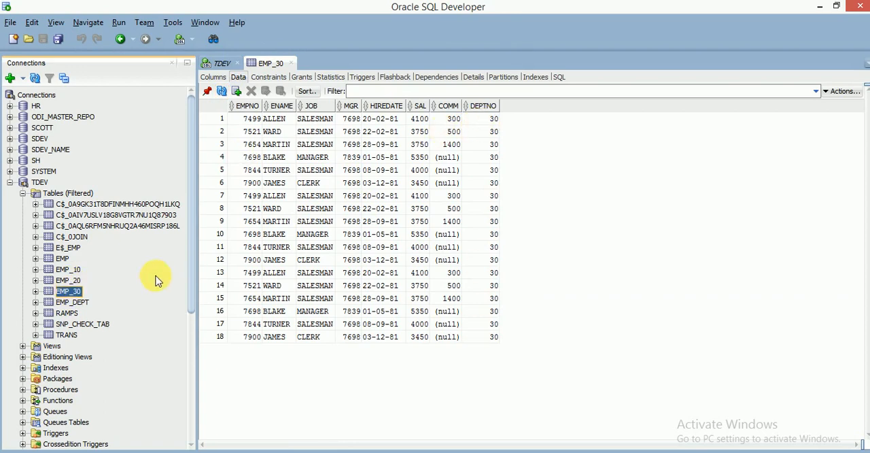
{"action": "double_click", "coordinate": [68, 280]}
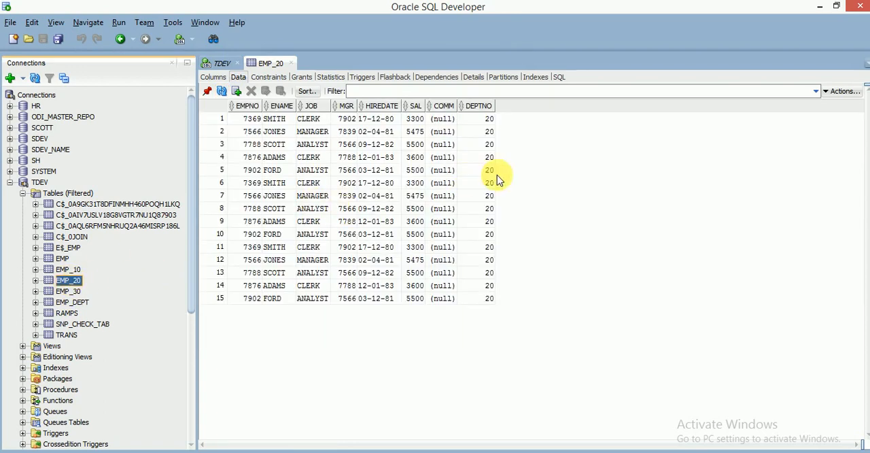
{"action": "left_click", "coordinate": [479, 144]}
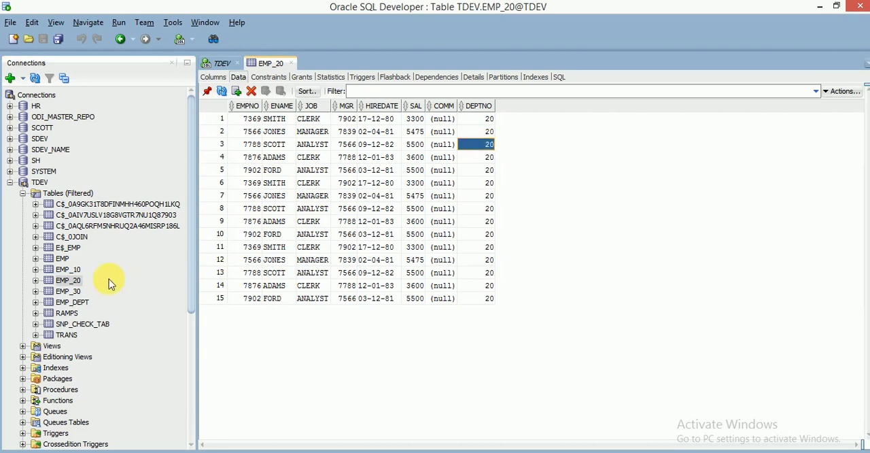
{"action": "double_click", "coordinate": [68, 269]}
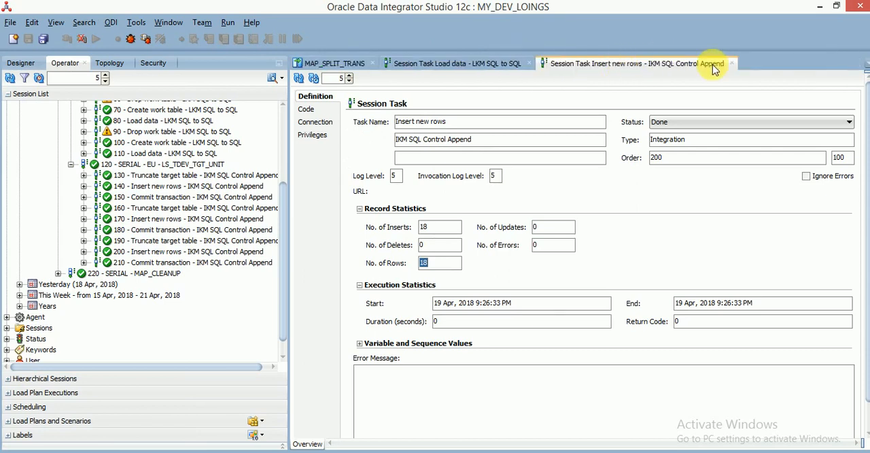
Step: Close the Insert new rows and Load data task tabs, leaving MAP_SPLIT_TRANS open
{"action": "left_click", "coordinate": [733, 62]}
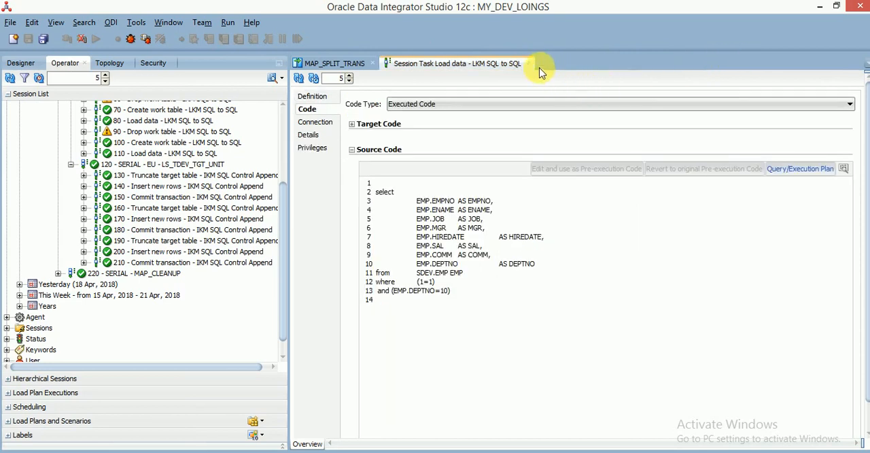
{"action": "left_click", "coordinate": [335, 62]}
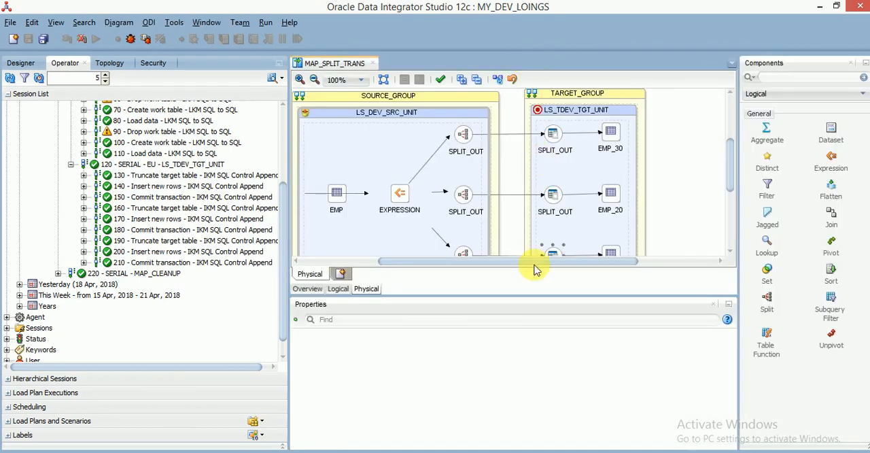